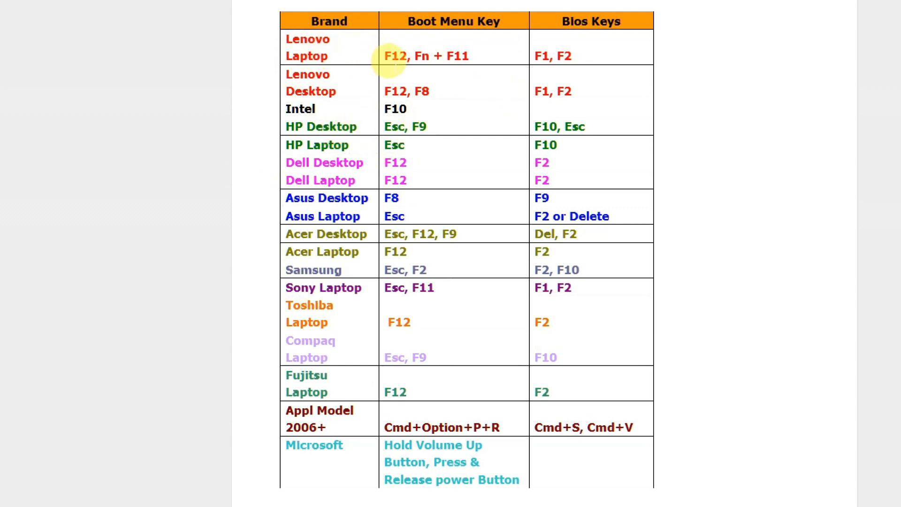
Step: Review the BIOS boot priority order with the hard drive first, then exit setup and reboot
{"action": "double_click", "coordinate": [395, 56]}
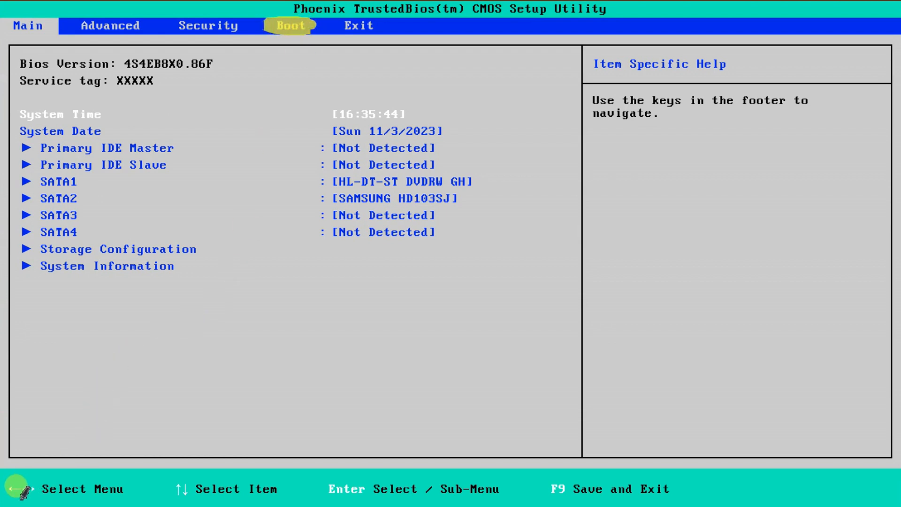
{"action": "mouse_move", "coordinate": [460, 493]}
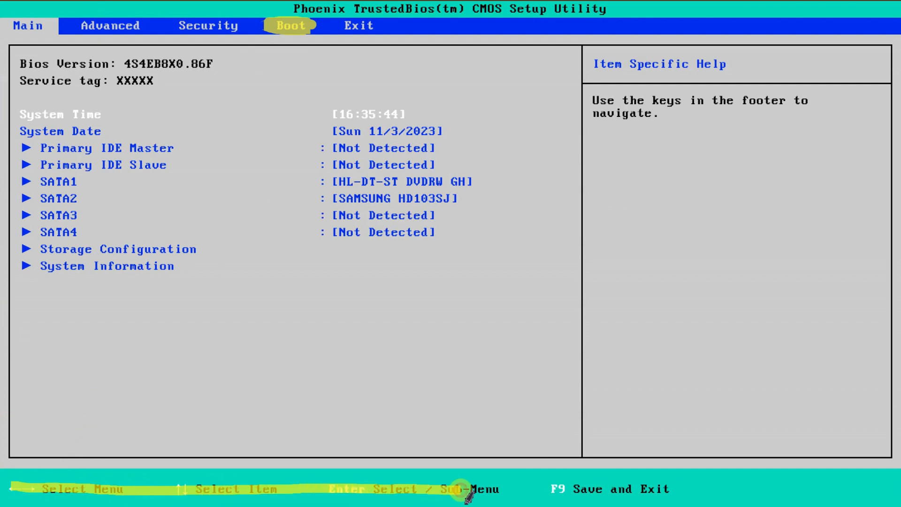
{"action": "mouse_move", "coordinate": [597, 425]}
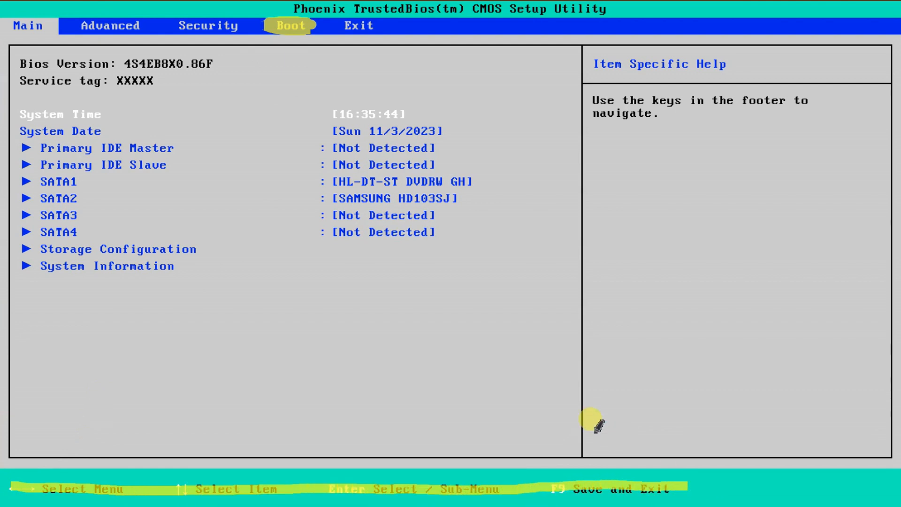
{"action": "left_click", "coordinate": [110, 26]}
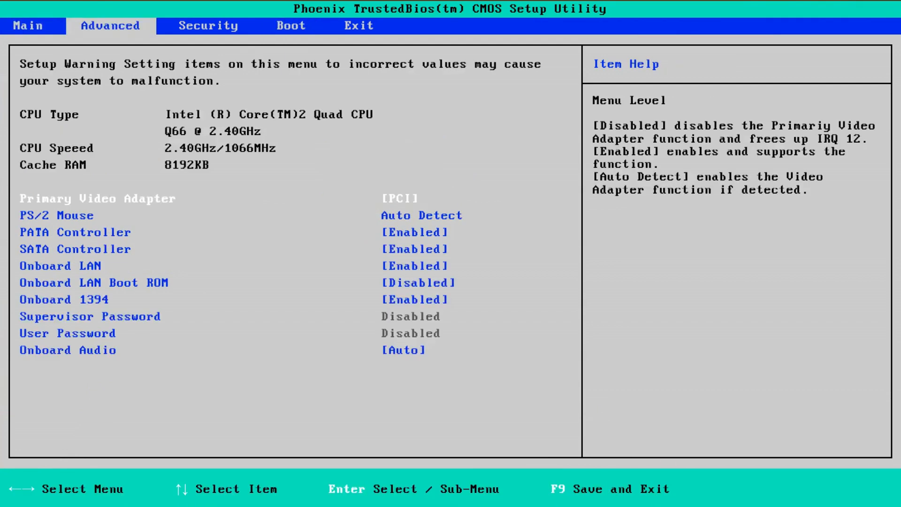
{"action": "left_click", "coordinate": [290, 25]}
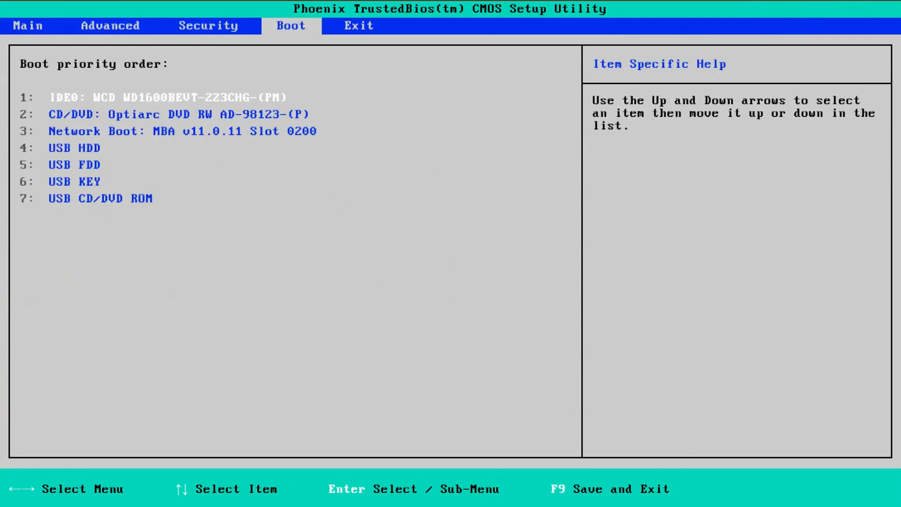
{"action": "key", "text": "Down"}
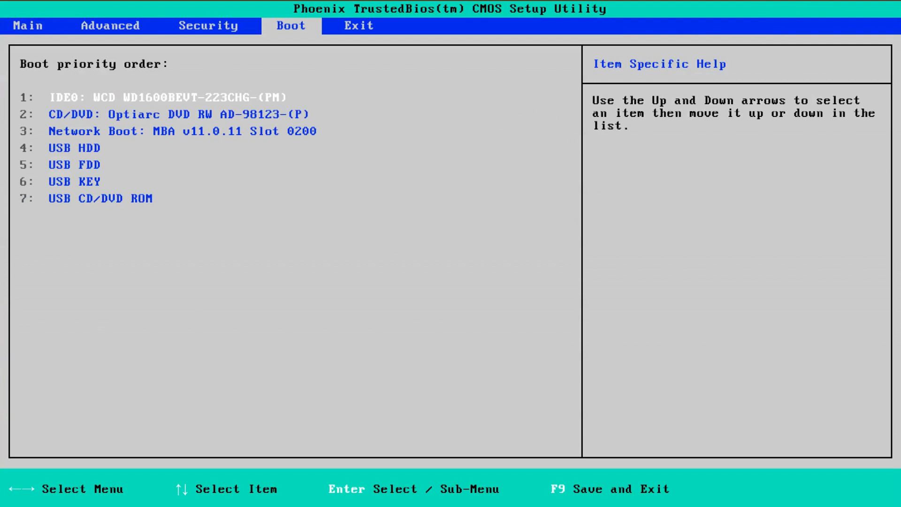
{"action": "key", "text": "Down"}
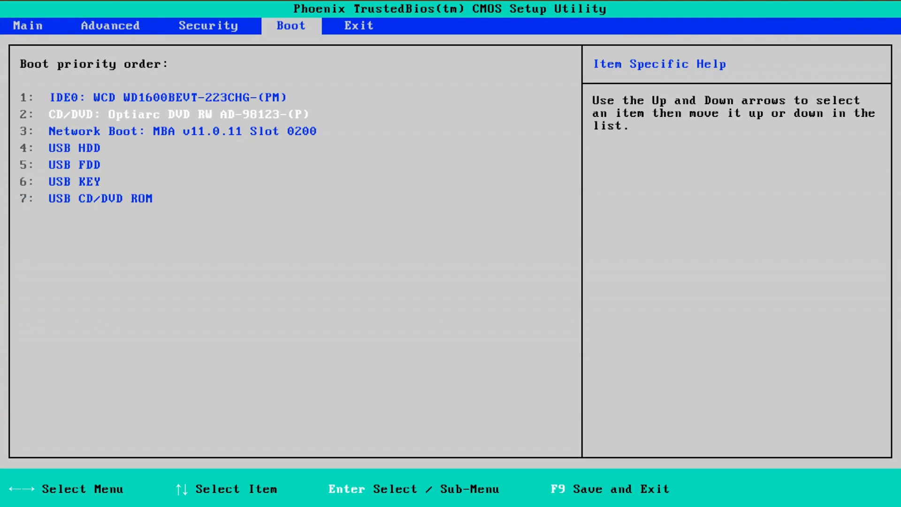
{"action": "key", "text": "Down"}
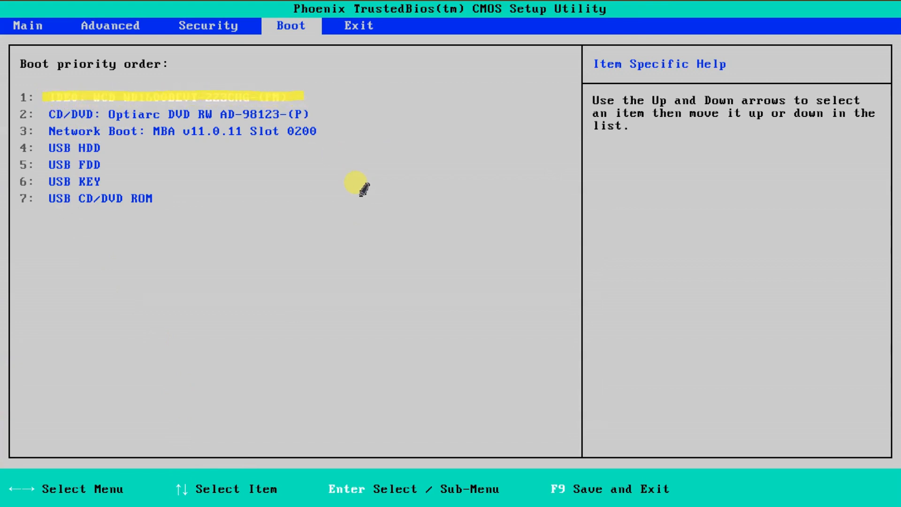
{"action": "mouse_move", "coordinate": [190, 101]}
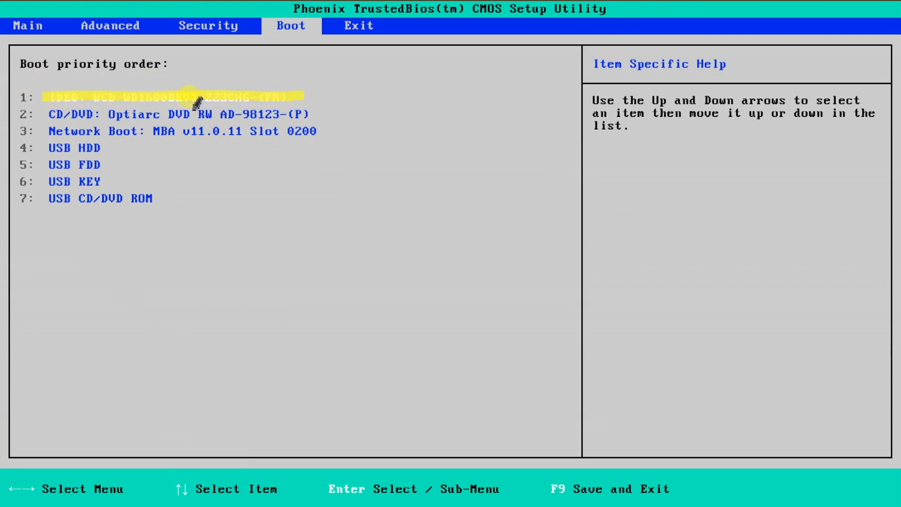
{"action": "mouse_move", "coordinate": [61, 181]}
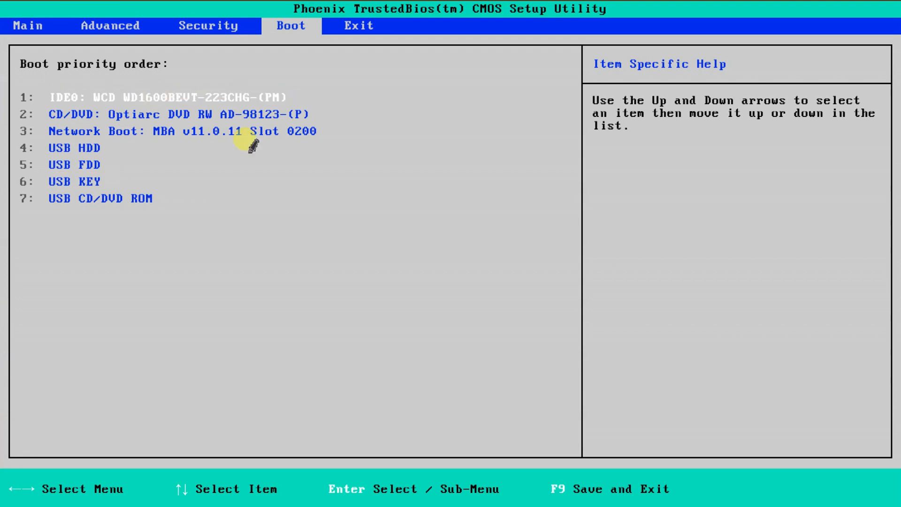
{"action": "left_click", "coordinate": [359, 26]}
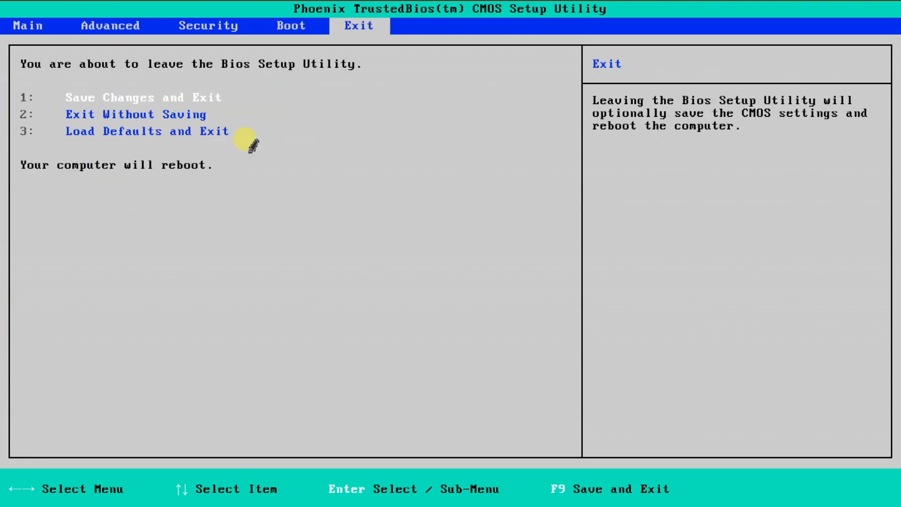
{"action": "left_click", "coordinate": [142, 97]}
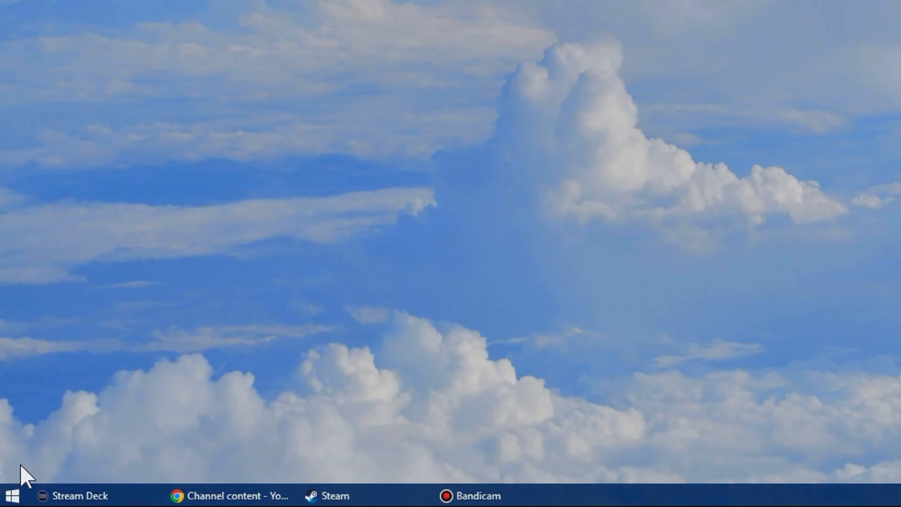
Step: Launch Disk Management and bring Disk 2 and Disk 3 into view
{"action": "right_click", "coordinate": [11, 495]}
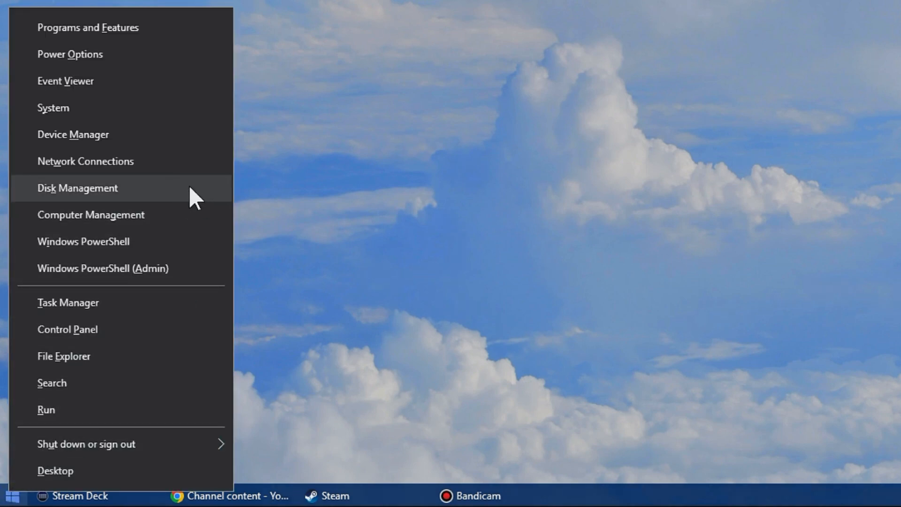
{"action": "left_click", "coordinate": [77, 188]}
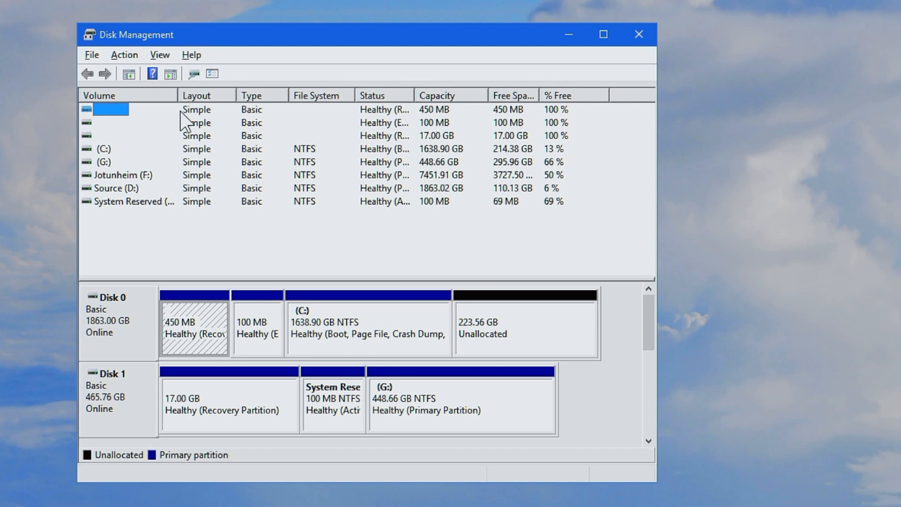
{"action": "left_click", "coordinate": [134, 201]}
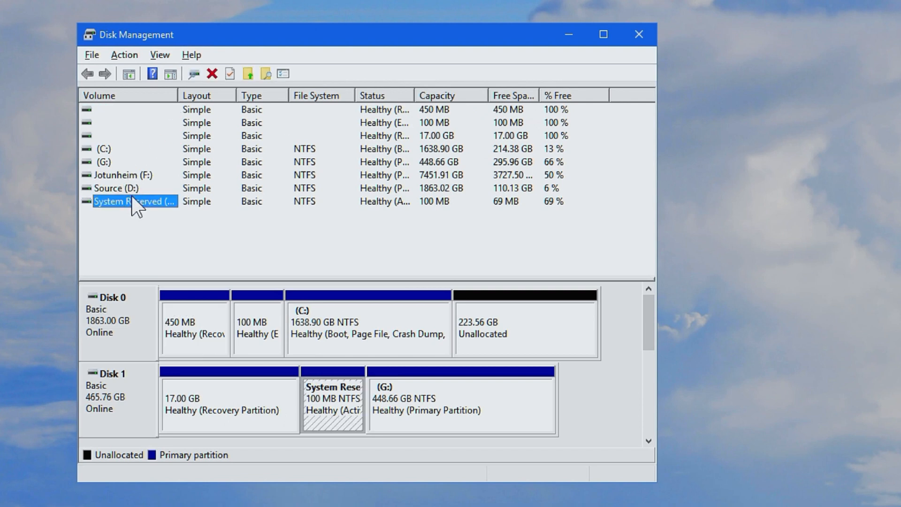
{"action": "left_click", "coordinate": [115, 175]}
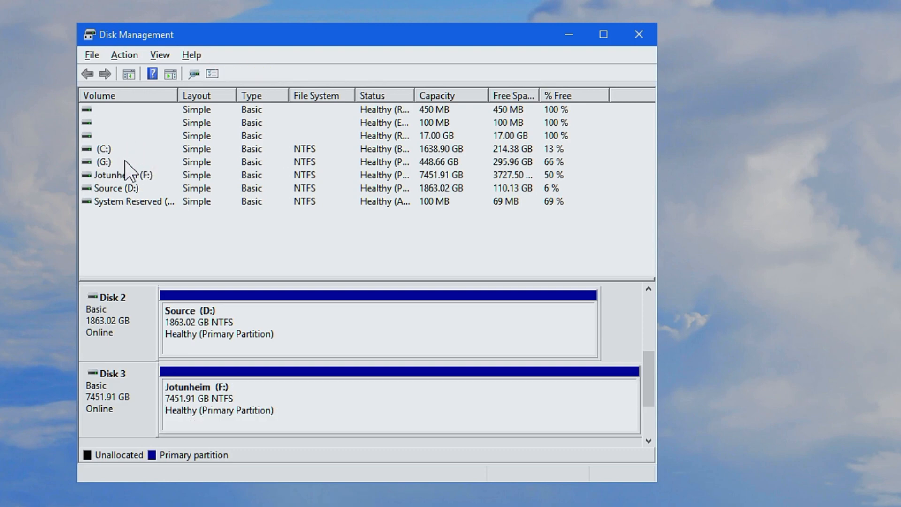
Step: Open the G: volume in File Explorer and go to This PC's drive list
{"action": "right_click", "coordinate": [102, 162]}
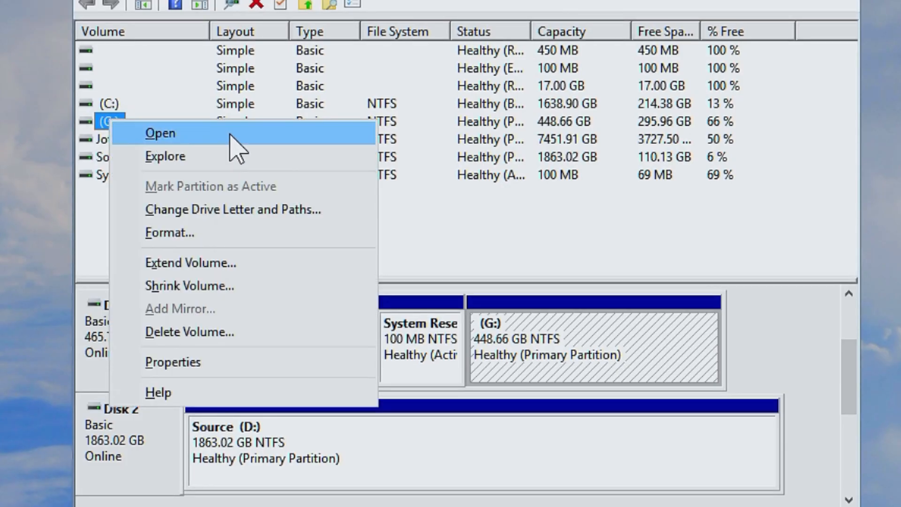
{"action": "left_click", "coordinate": [159, 133]}
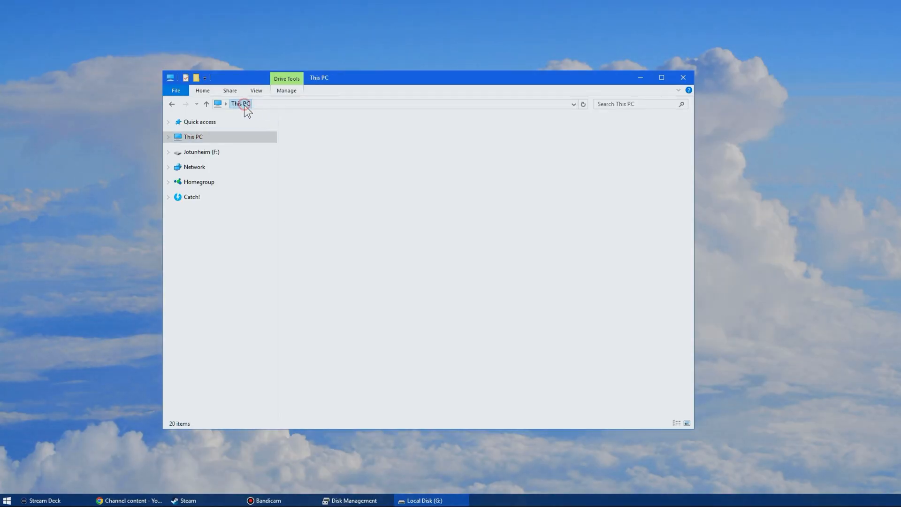
{"action": "left_click", "coordinate": [240, 104]}
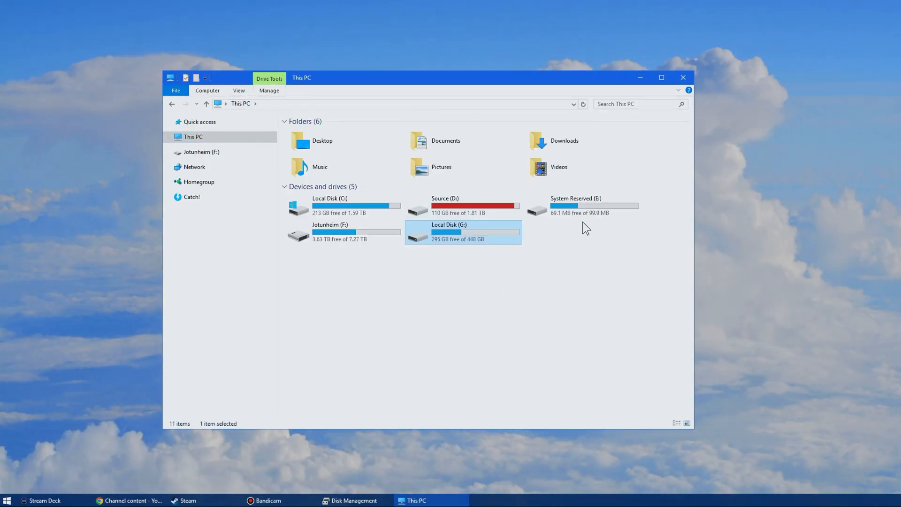
{"action": "left_click", "coordinate": [581, 205]}
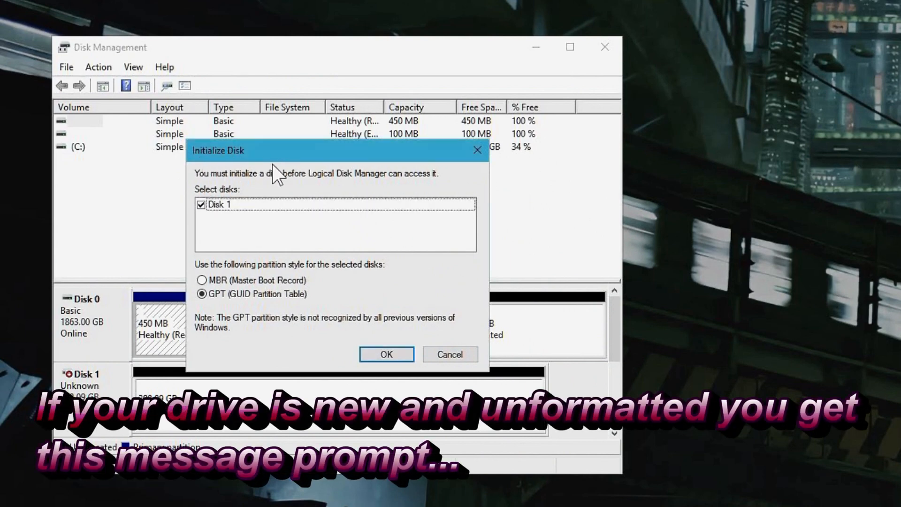
{"action": "mouse_move", "coordinate": [304, 196]}
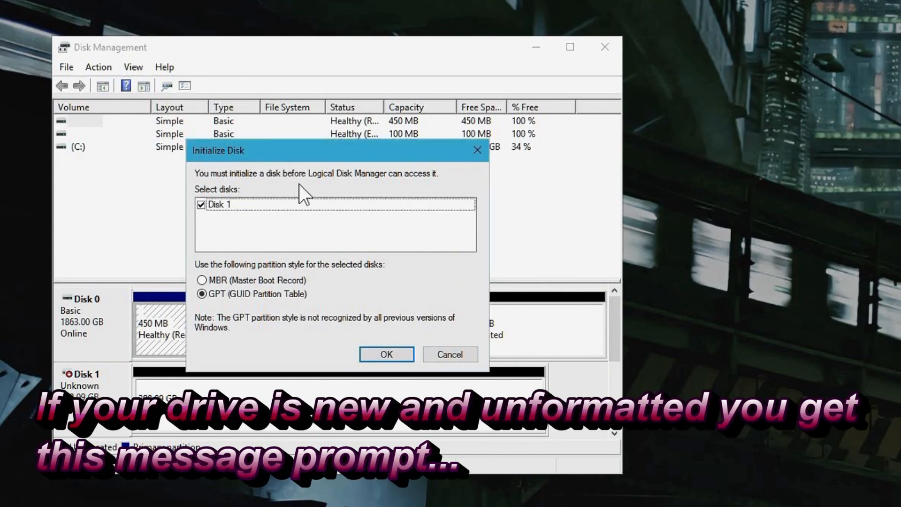
{"action": "mouse_move", "coordinate": [236, 259]}
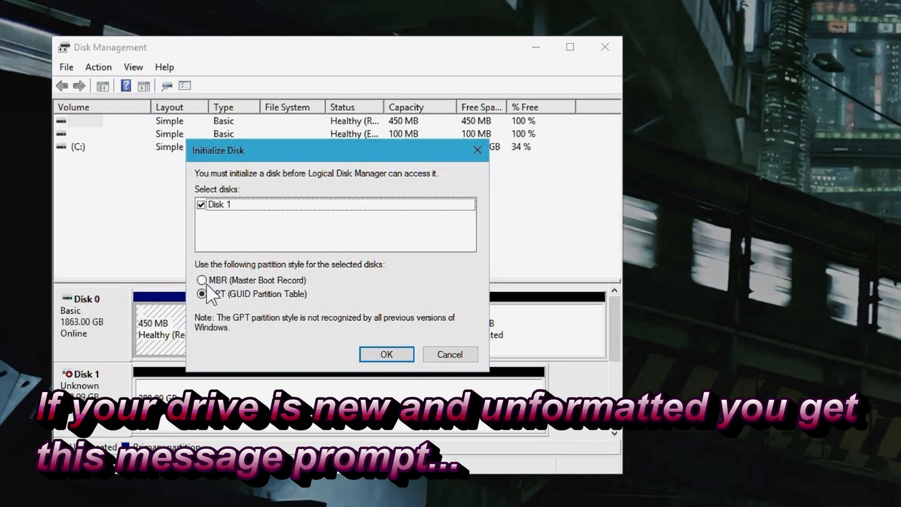
{"action": "left_click", "coordinate": [202, 280]}
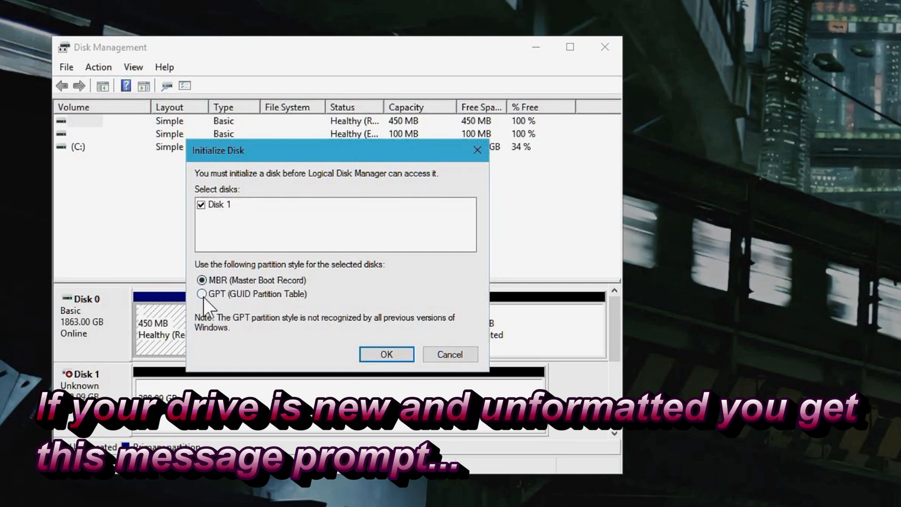
{"action": "left_click", "coordinate": [202, 294]}
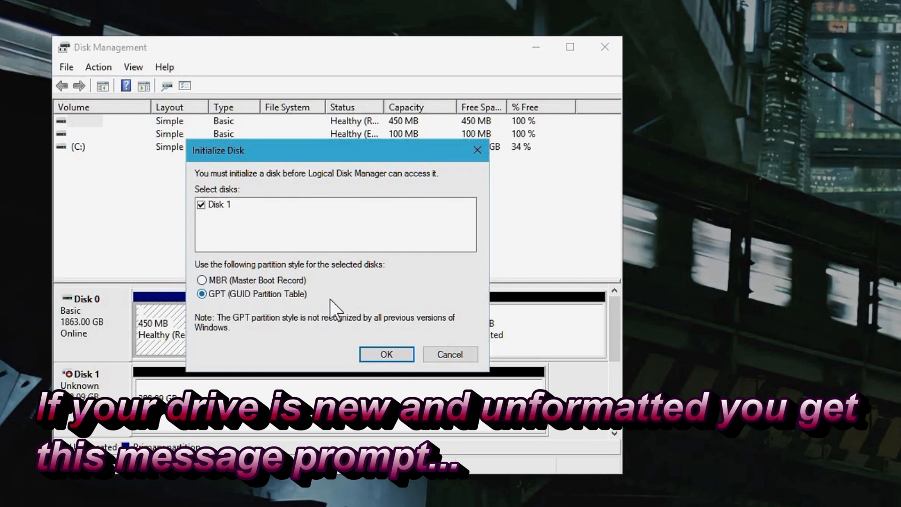
{"action": "mouse_move", "coordinate": [327, 302]}
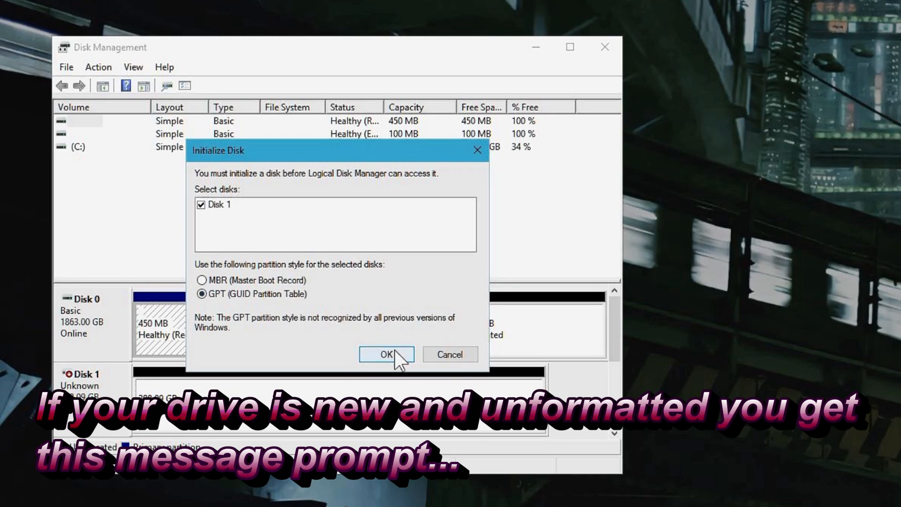
{"action": "left_click", "coordinate": [386, 354]}
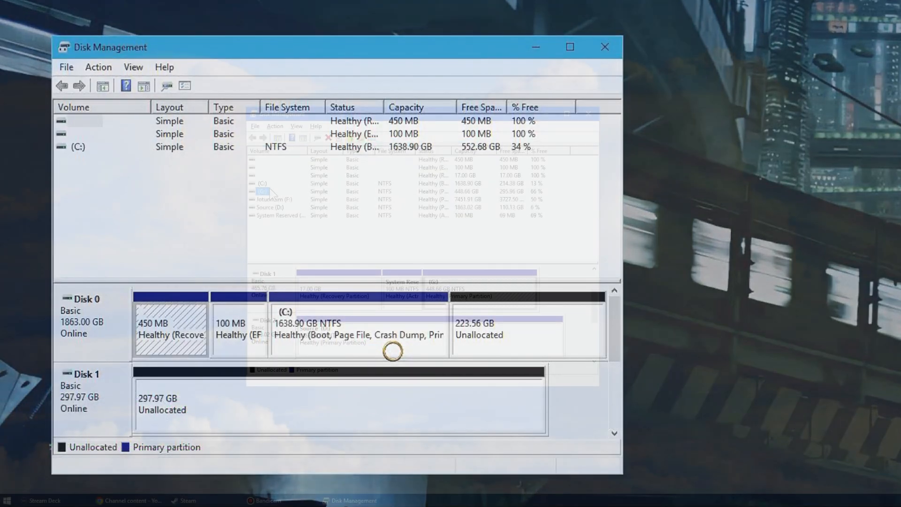
Step: Delete the in-use G: volume, confirming data erasure and forcing the deletion
{"action": "right_click", "coordinate": [263, 191]}
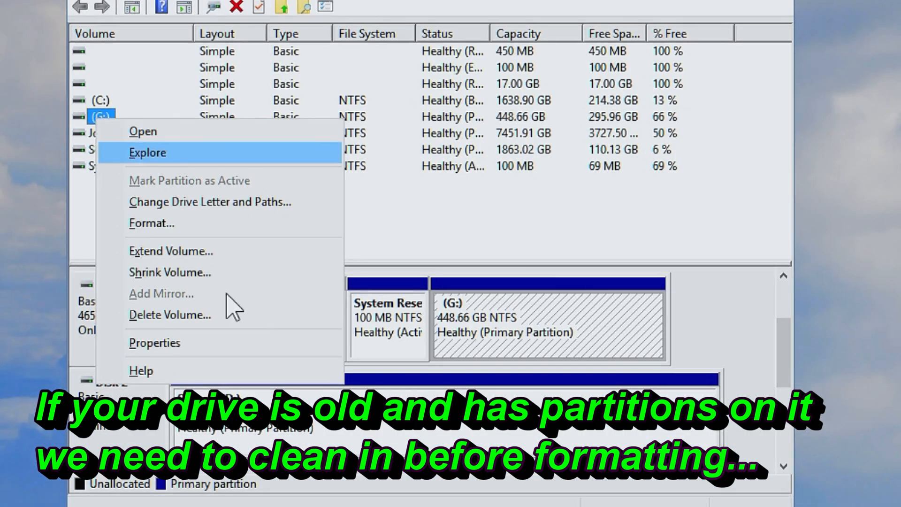
{"action": "left_click", "coordinate": [170, 314]}
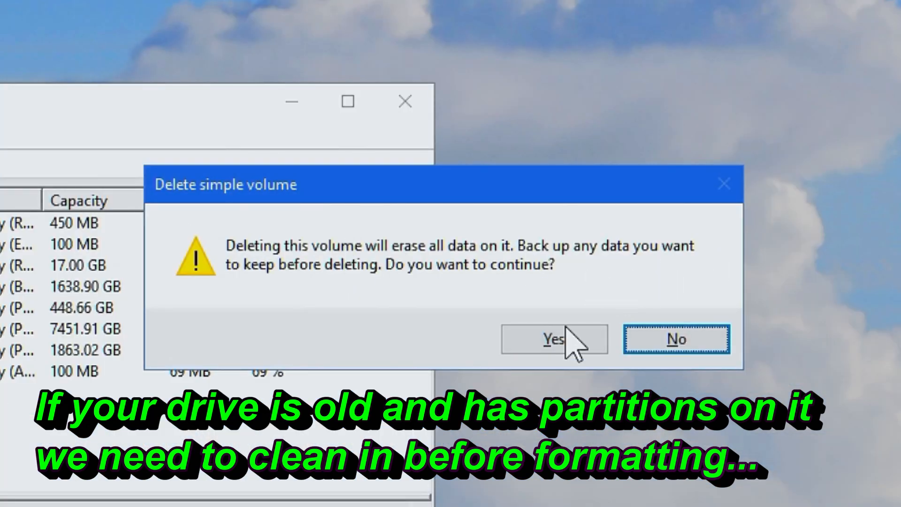
{"action": "left_click", "coordinate": [553, 338]}
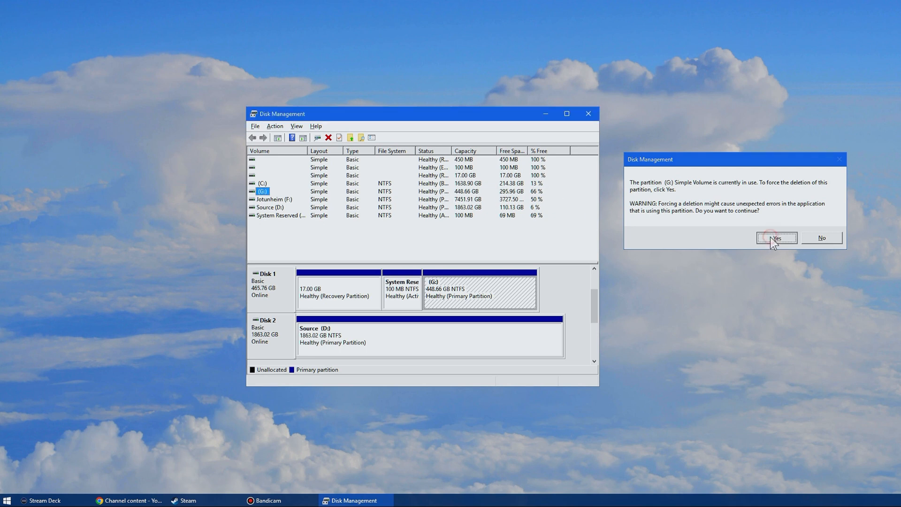
{"action": "left_click", "coordinate": [775, 237]}
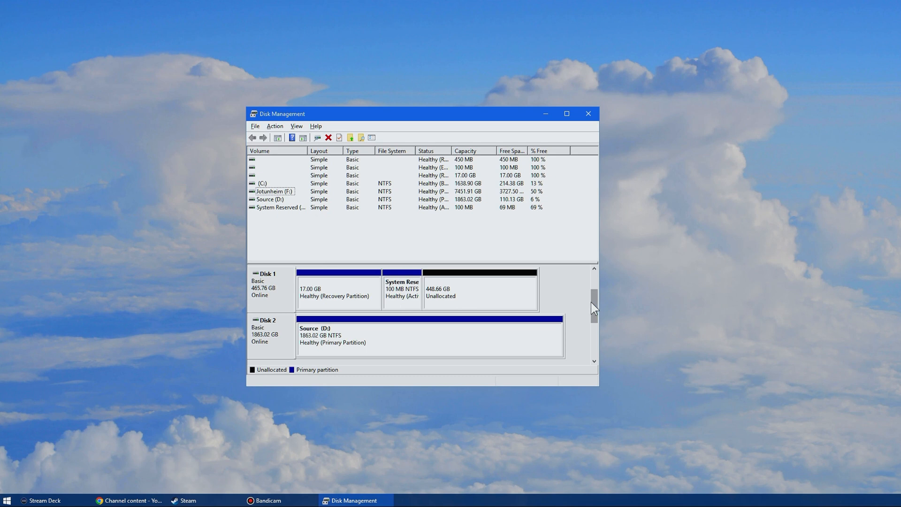
Step: Delete the active System Reserved partition
{"action": "right_click", "coordinate": [382, 298]}
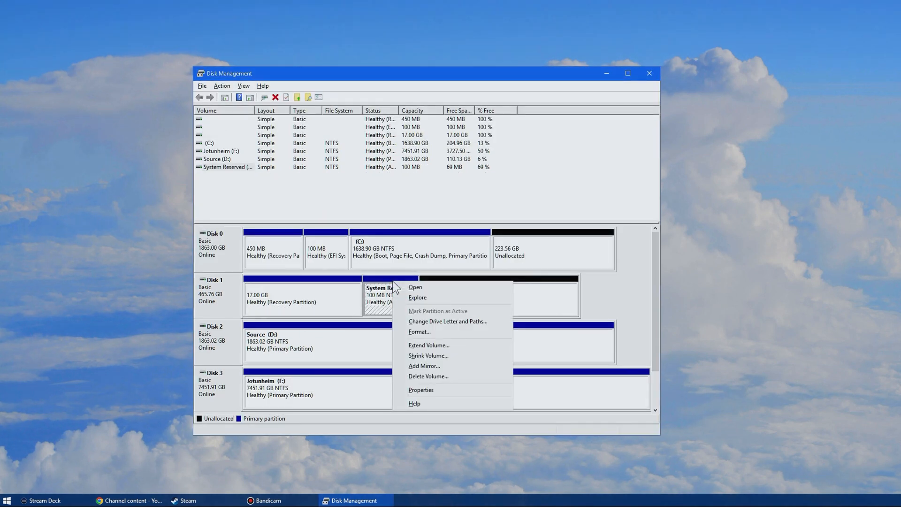
{"action": "left_click", "coordinate": [428, 376]}
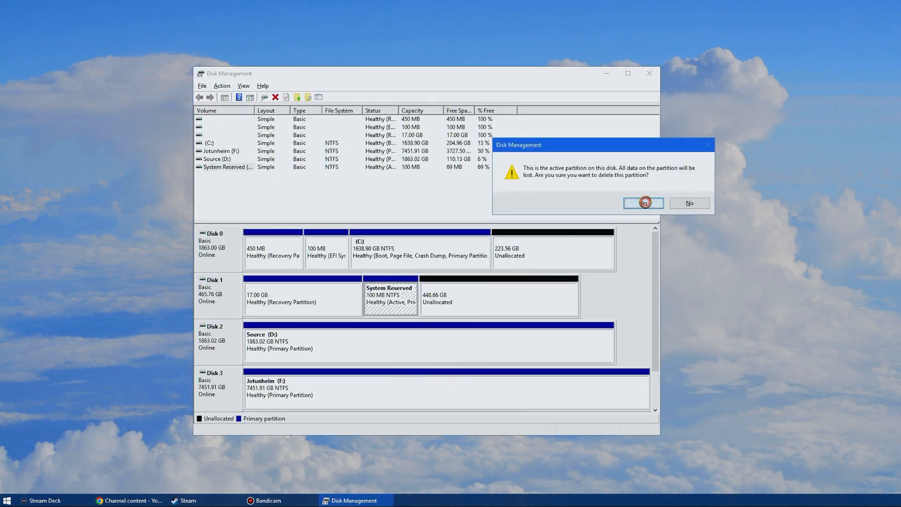
{"action": "left_click", "coordinate": [642, 202]}
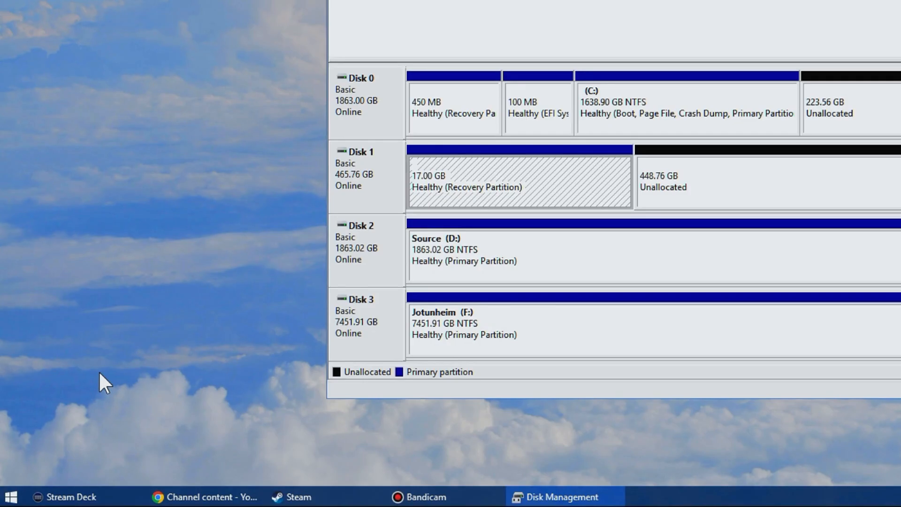
Step: Start diskpart in an admin PowerShell, list disks and select disk 1
{"action": "right_click", "coordinate": [10, 497]}
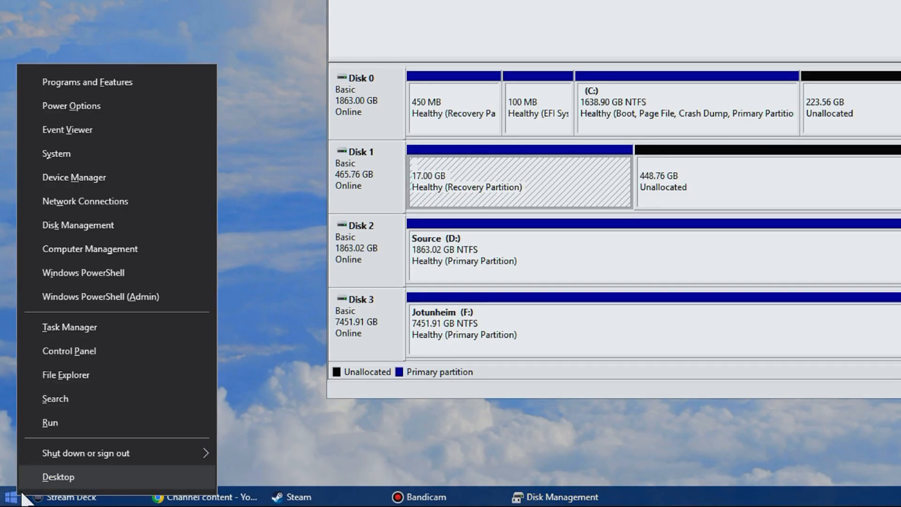
{"action": "mouse_move", "coordinate": [101, 297]}
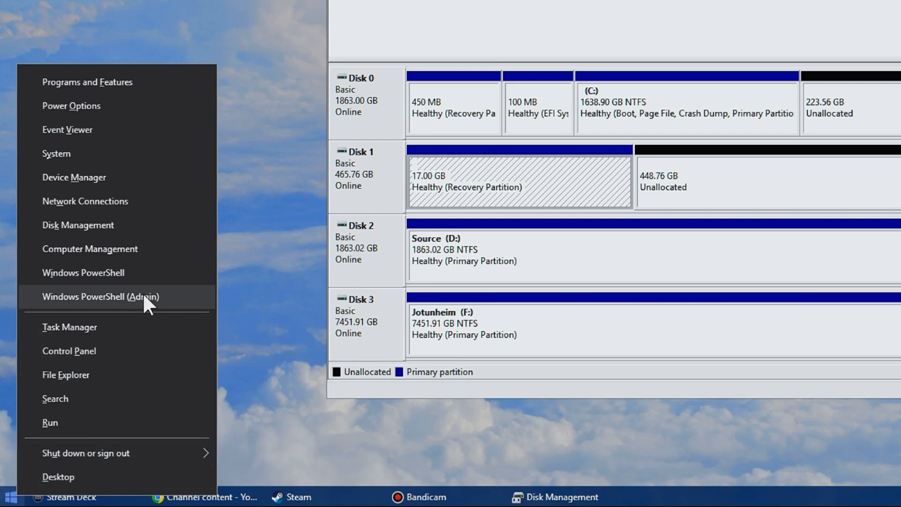
{"action": "left_click", "coordinate": [103, 296]}
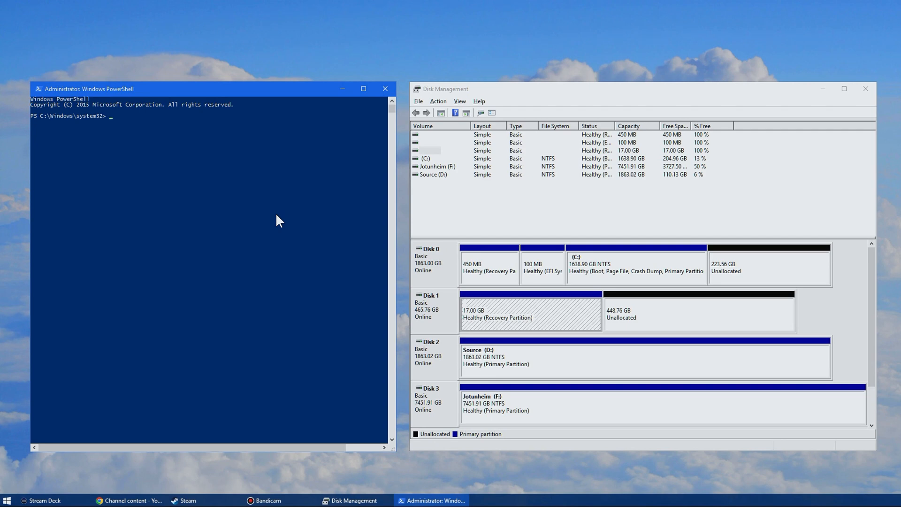
{"action": "type", "text": "diskpart"}
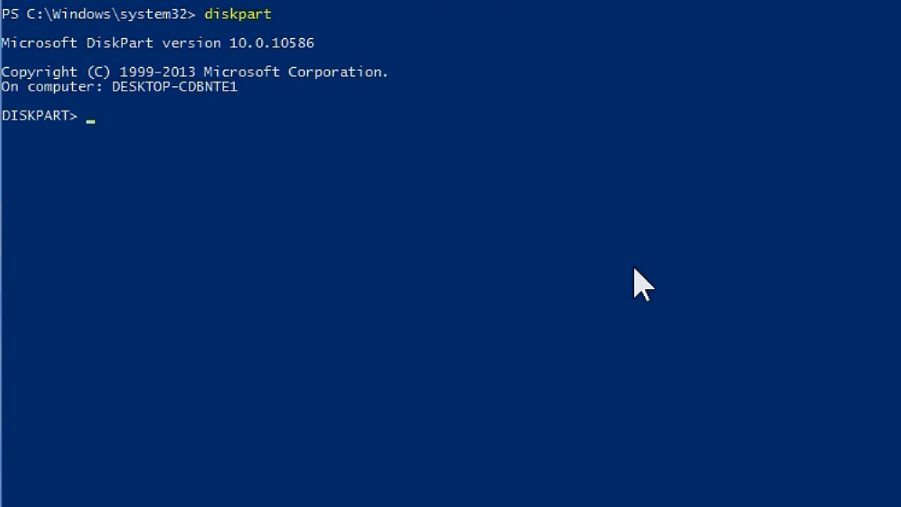
{"action": "type", "text": "list"}
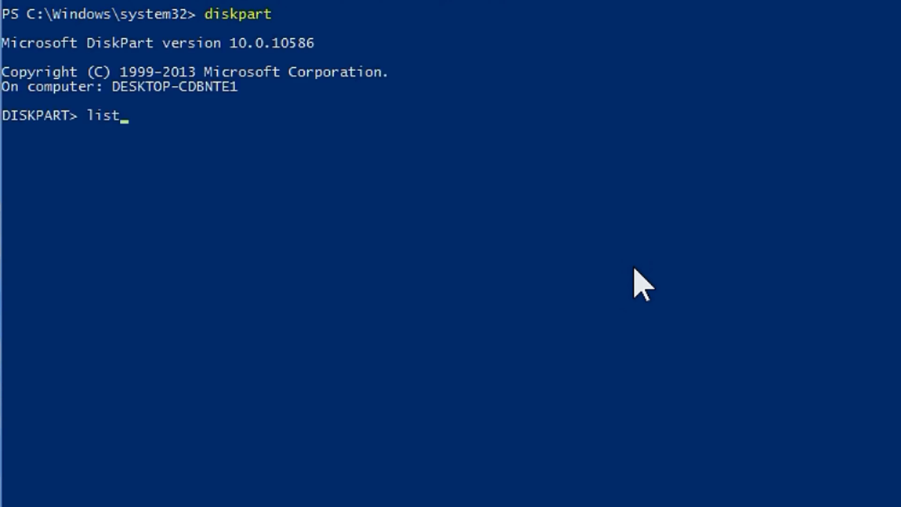
{"action": "type", "text": "disk"}
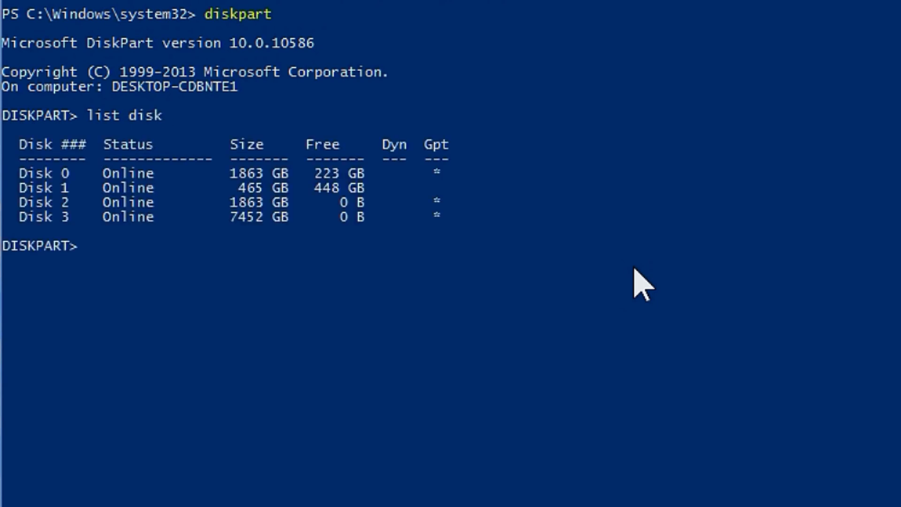
{"action": "type", "text": "sele"}
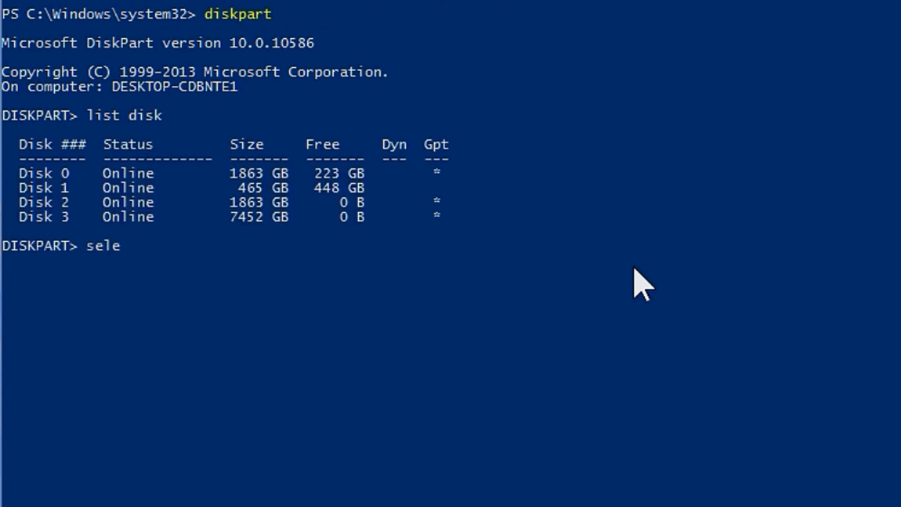
{"action": "type", "text": "ct disk 1"}
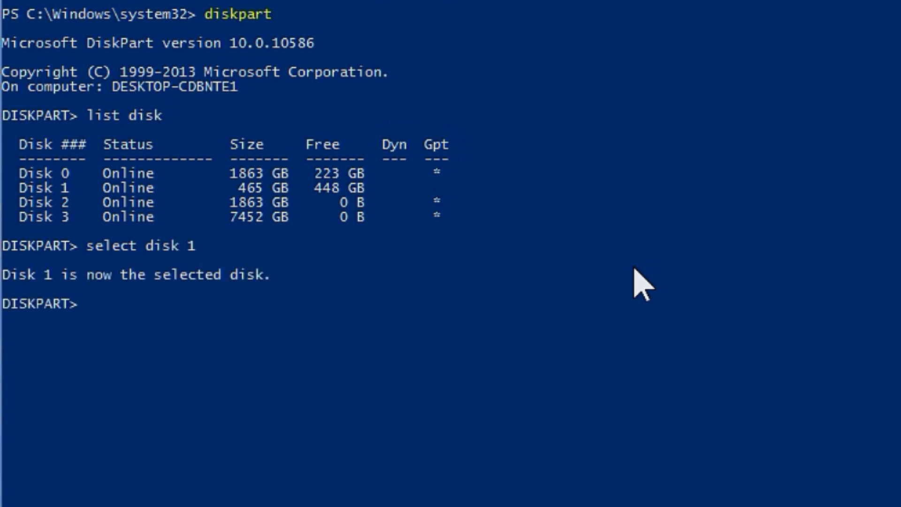
Step: List partitions, select partition 1 and run delete part override
{"action": "type", "text": "list part"}
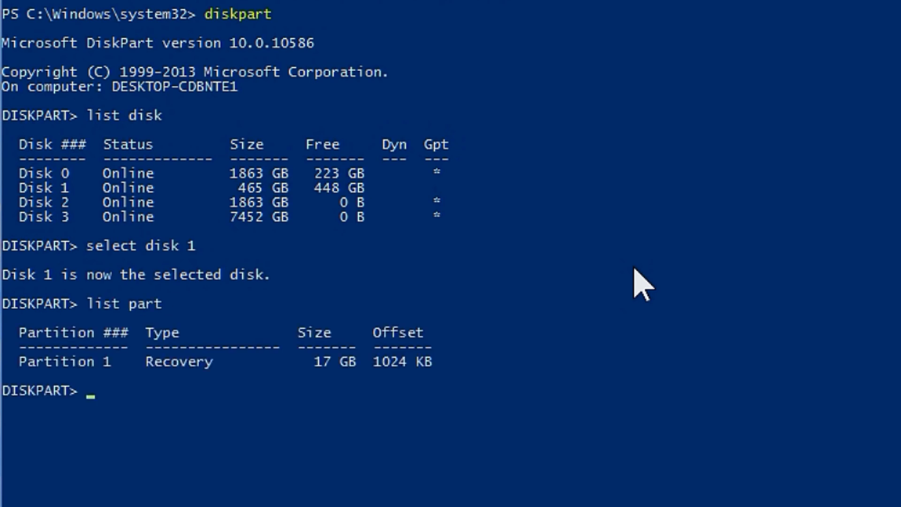
{"action": "type", "text": "select"}
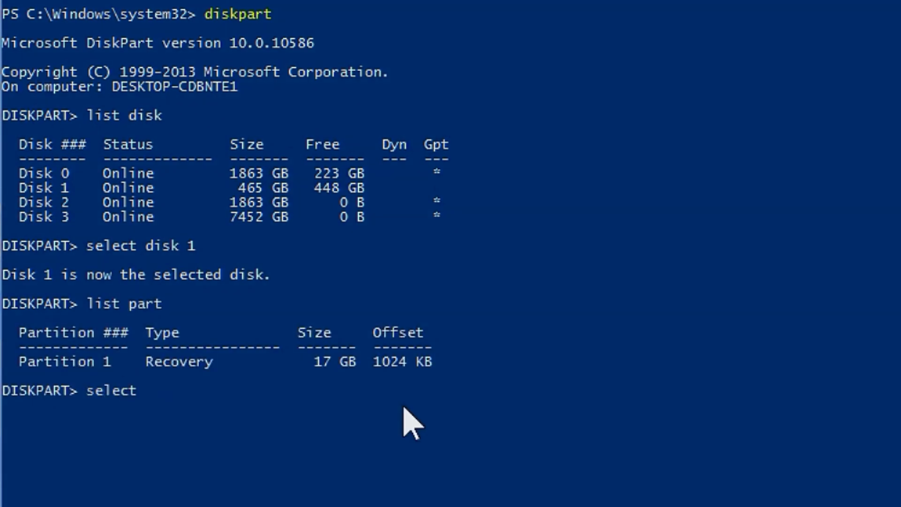
{"action": "type", "text": "part 1"}
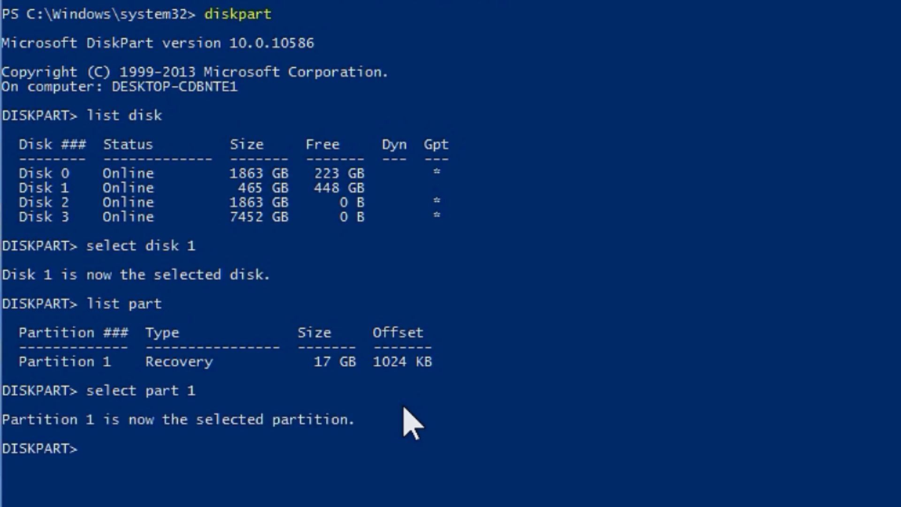
{"action": "type", "text": "delete"}
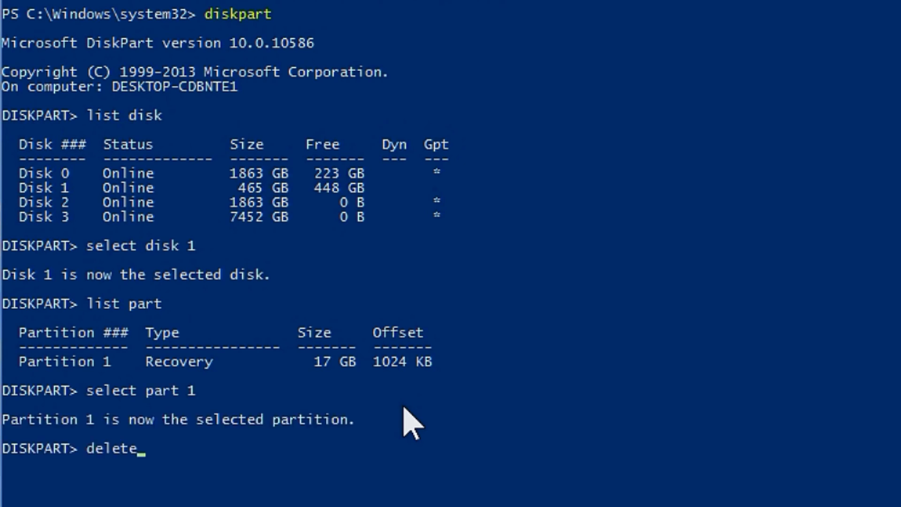
{"action": "type", "text": "part override"}
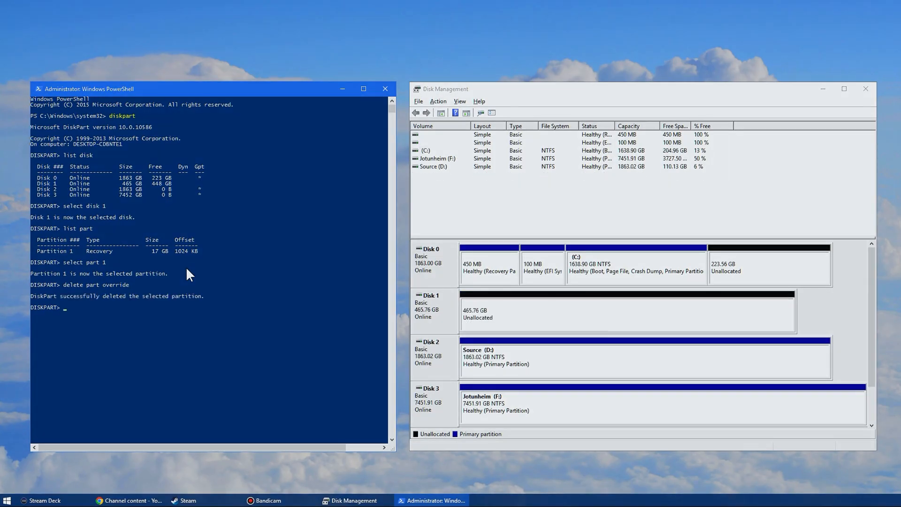
{"action": "mouse_move", "coordinate": [212, 277]}
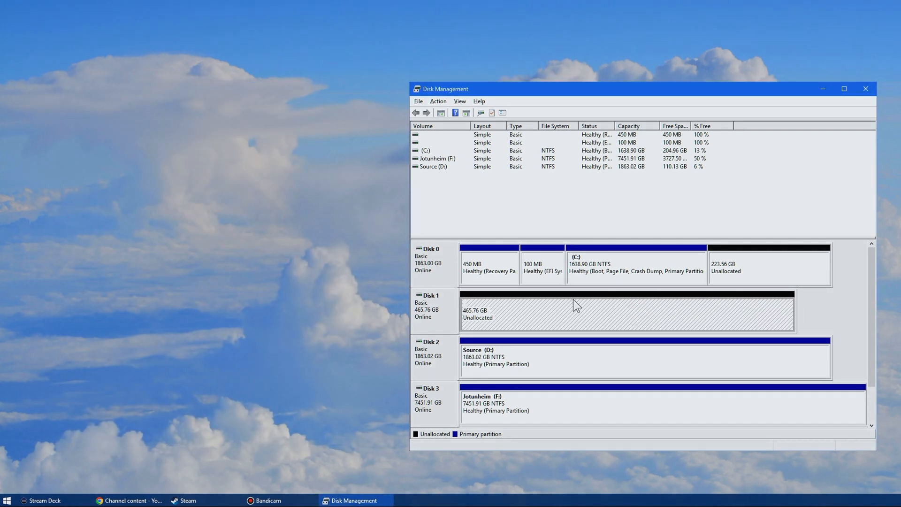
Step: Choose New Simple Volume on Disk 1's 465.76 GB unallocated space
{"action": "right_click", "coordinate": [574, 304]}
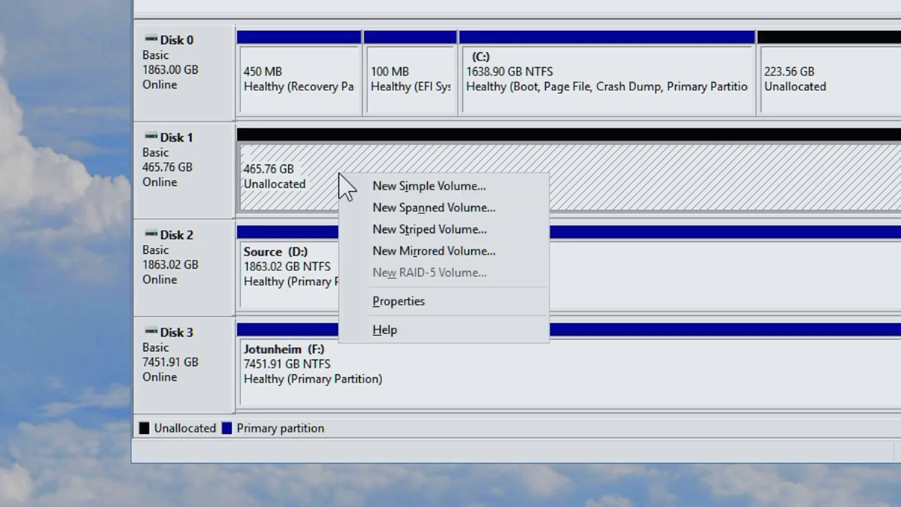
{"action": "mouse_move", "coordinate": [514, 198]}
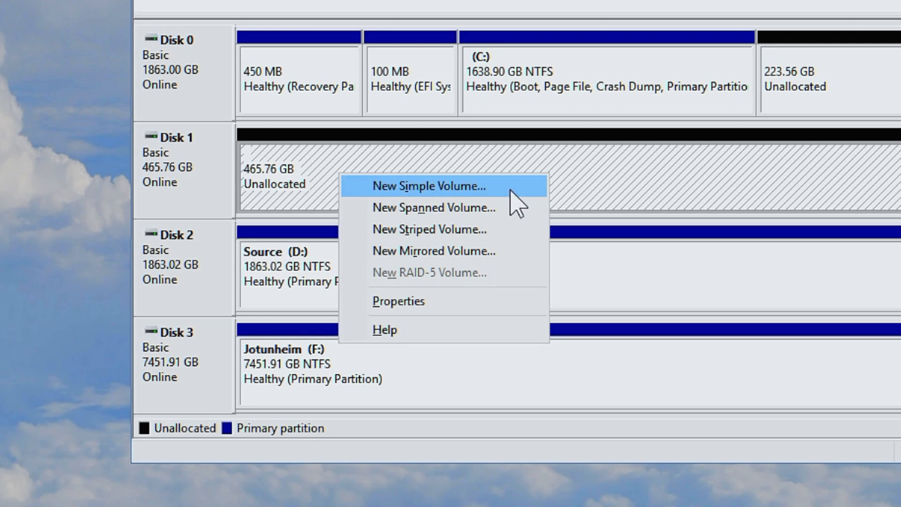
{"action": "left_click", "coordinate": [428, 186]}
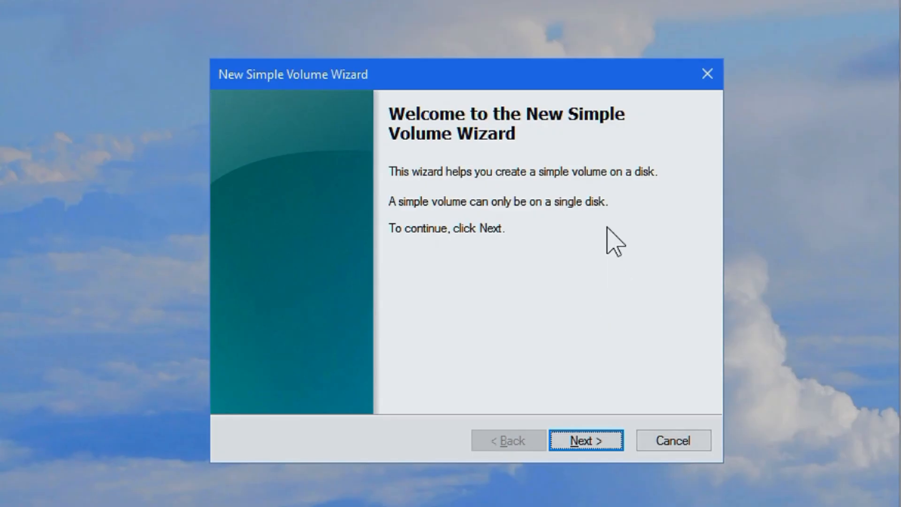
Step: Keep the full 476937 MB volume size and assign drive letter X
{"action": "left_click", "coordinate": [586, 440]}
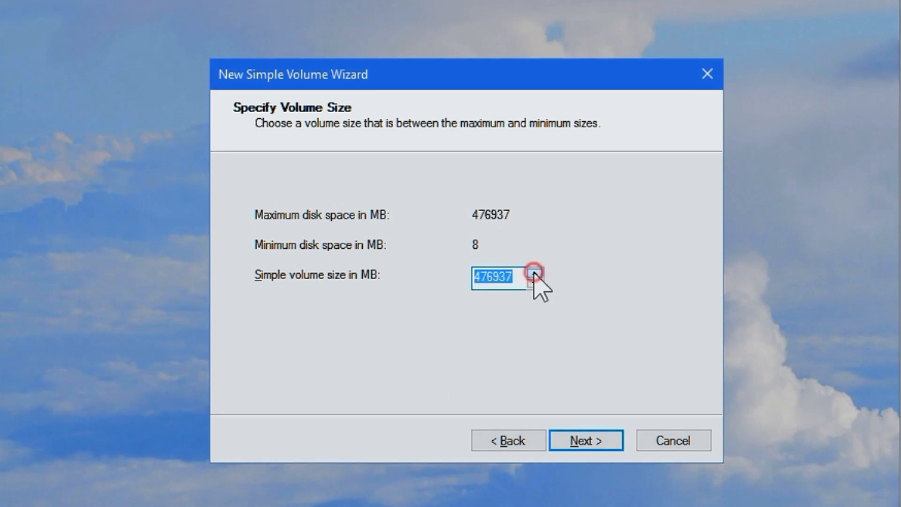
{"action": "left_click", "coordinate": [535, 276]}
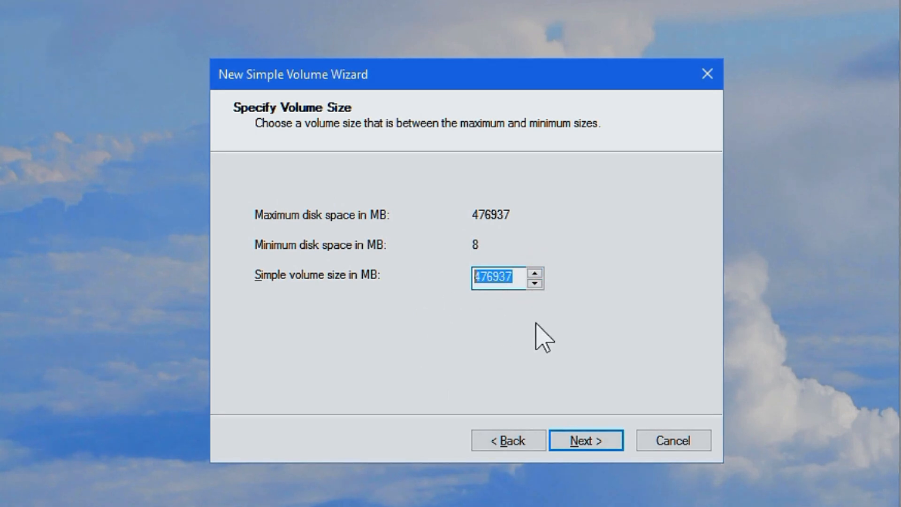
{"action": "left_click", "coordinate": [500, 276]}
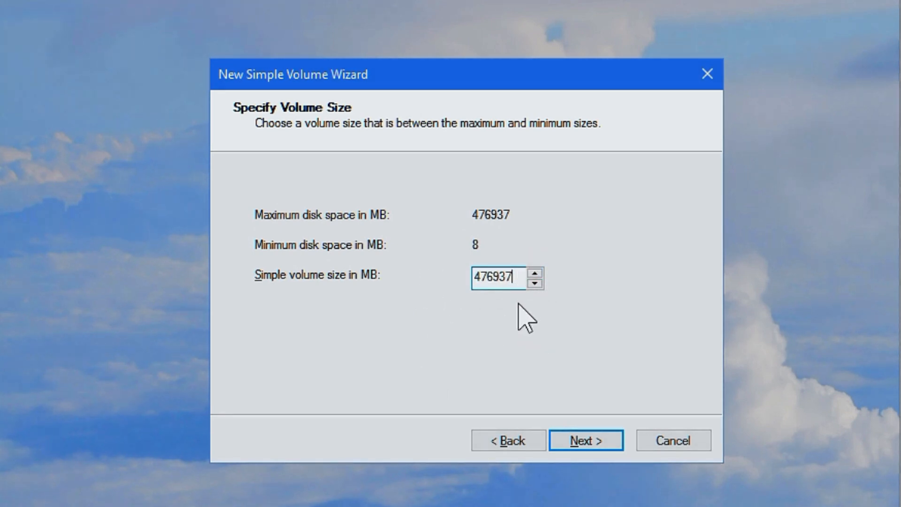
{"action": "mouse_move", "coordinate": [586, 441]}
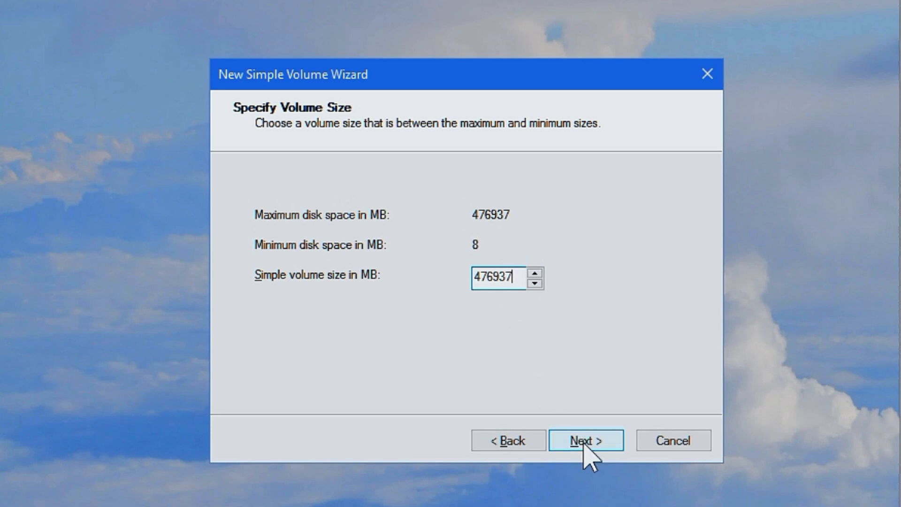
{"action": "left_click", "coordinate": [586, 440]}
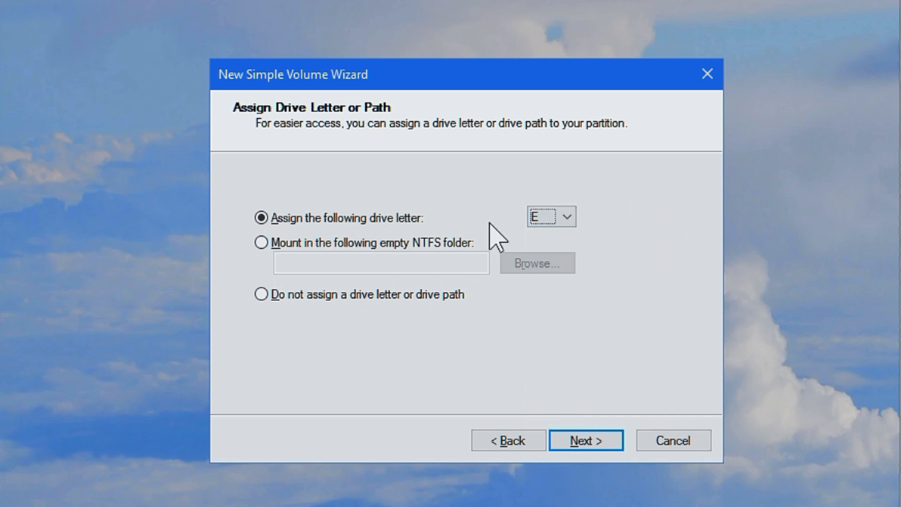
{"action": "left_click", "coordinate": [566, 217]}
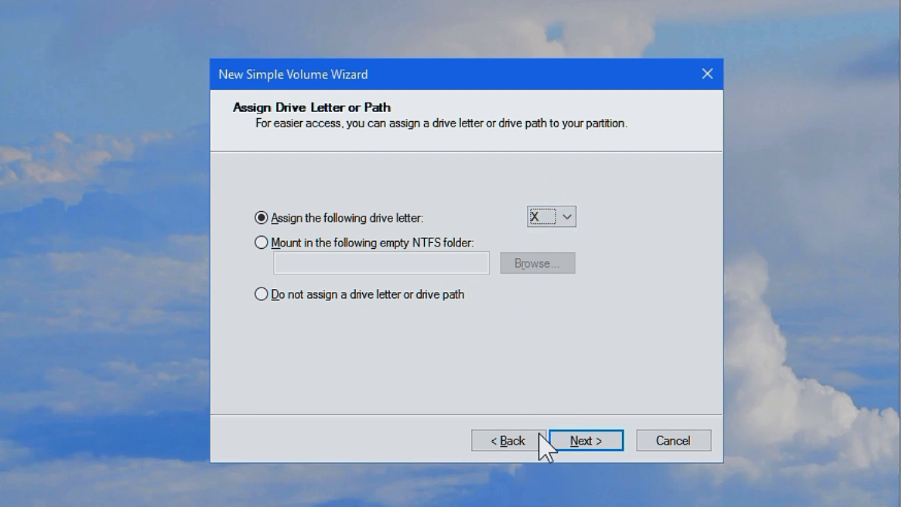
{"action": "mouse_move", "coordinate": [455, 263]}
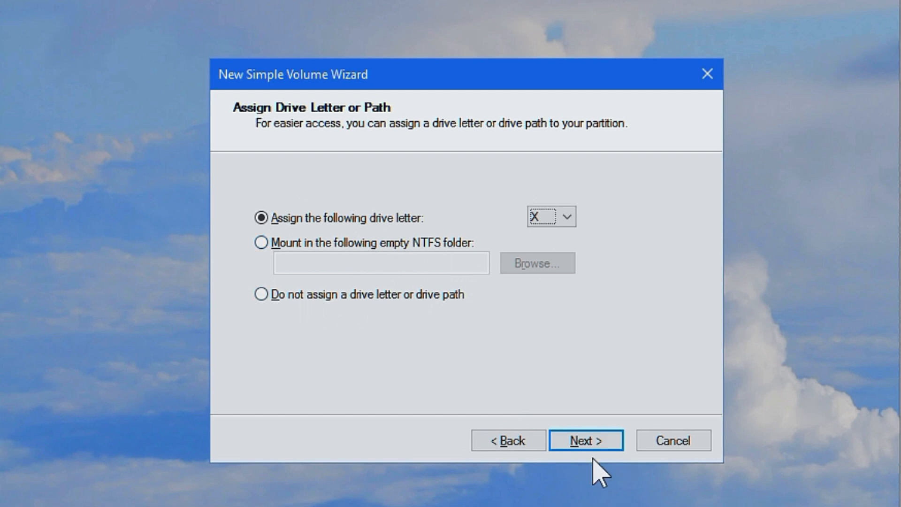
{"action": "left_click", "coordinate": [586, 440]}
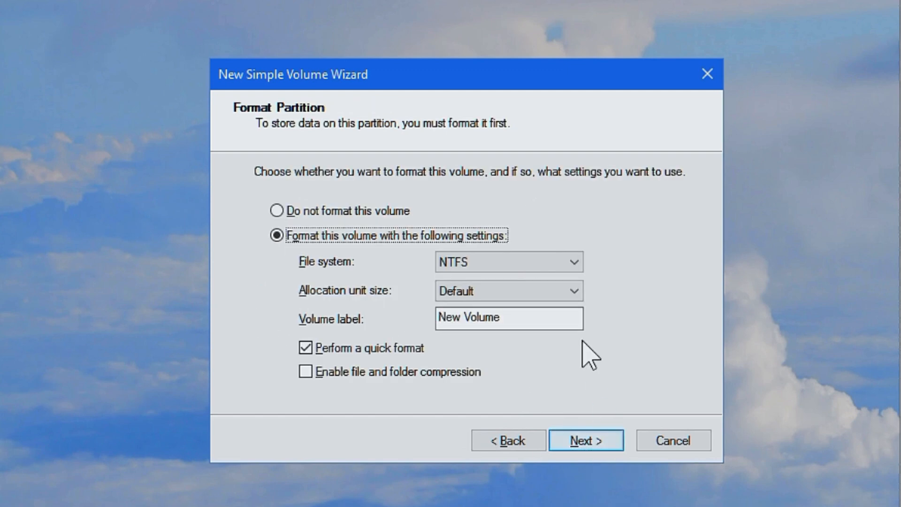
Step: Keep NTFS as the file system and enter volume label Xfiles
{"action": "left_click", "coordinate": [508, 261]}
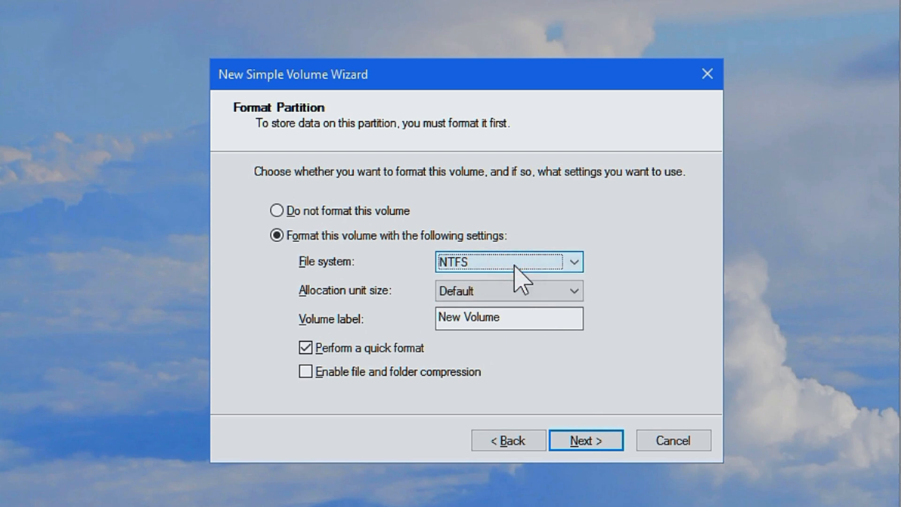
{"action": "left_click", "coordinate": [508, 262]}
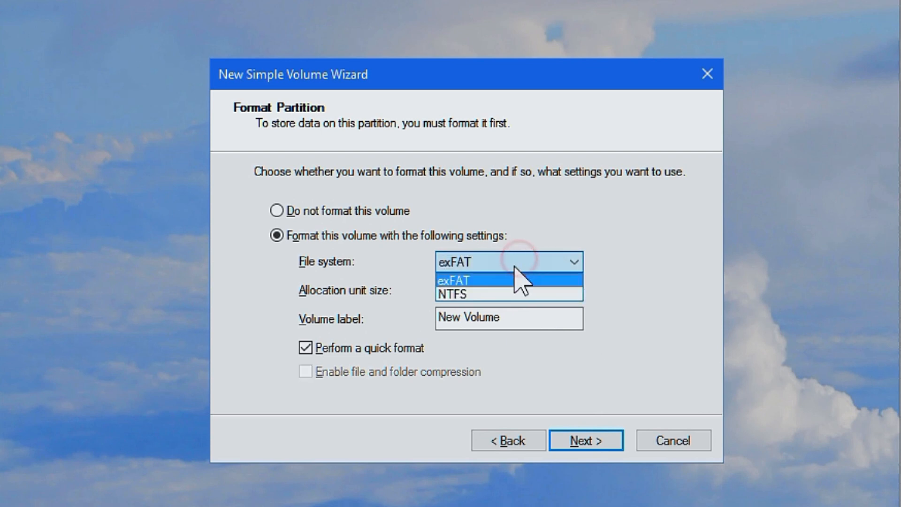
{"action": "left_click", "coordinate": [453, 295]}
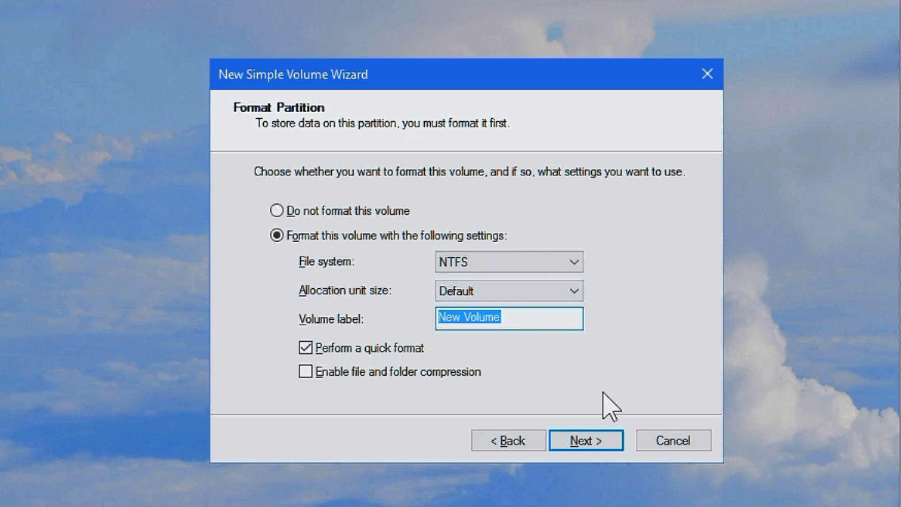
{"action": "type", "text": "Xfi"}
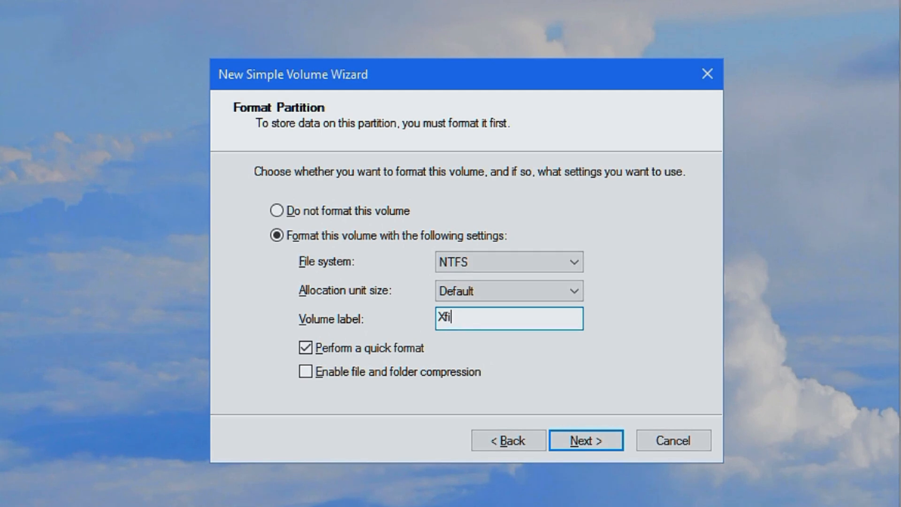
{"action": "type", "text": "les"}
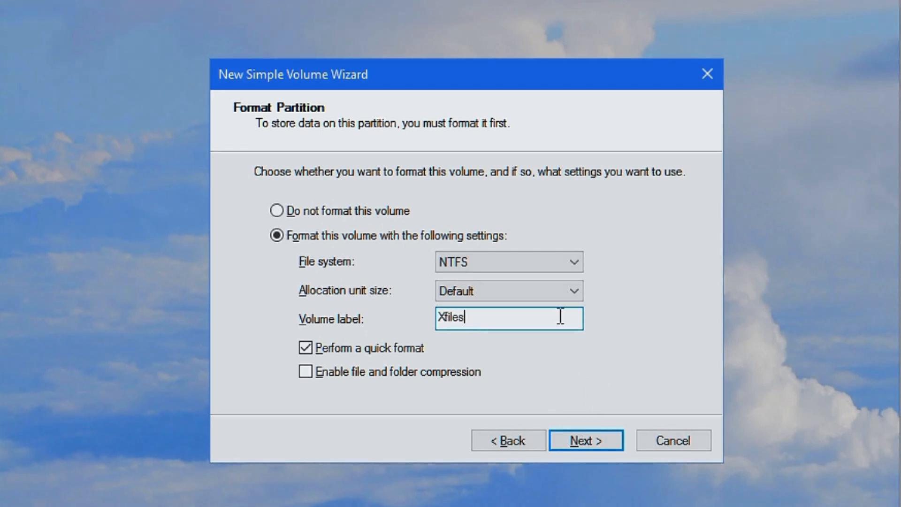
Step: Leave allocation unit size at Default with quick format on, and reach the summary
{"action": "left_click", "coordinate": [573, 290]}
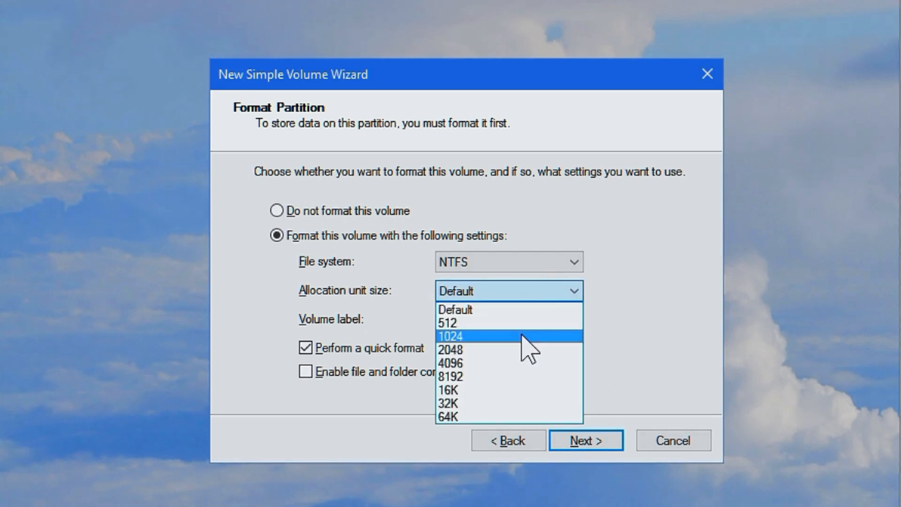
{"action": "left_click", "coordinate": [450, 416]}
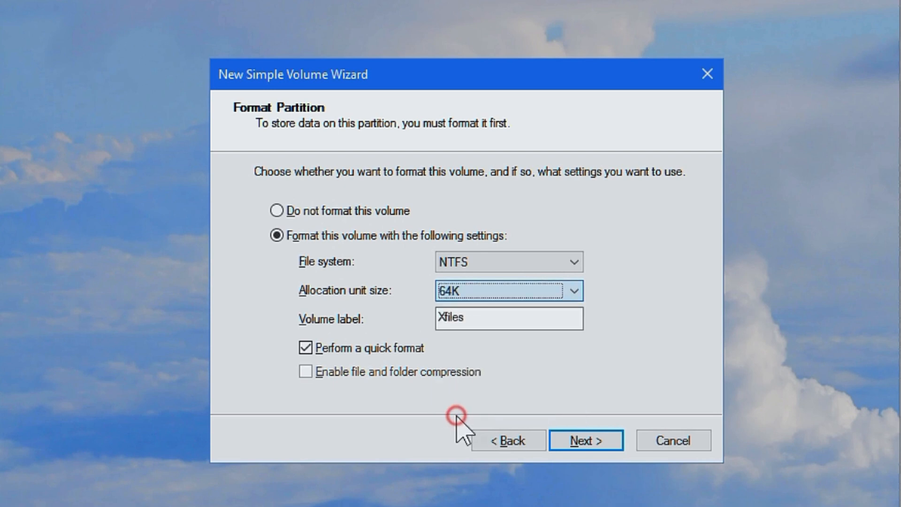
{"action": "left_click", "coordinate": [572, 292]}
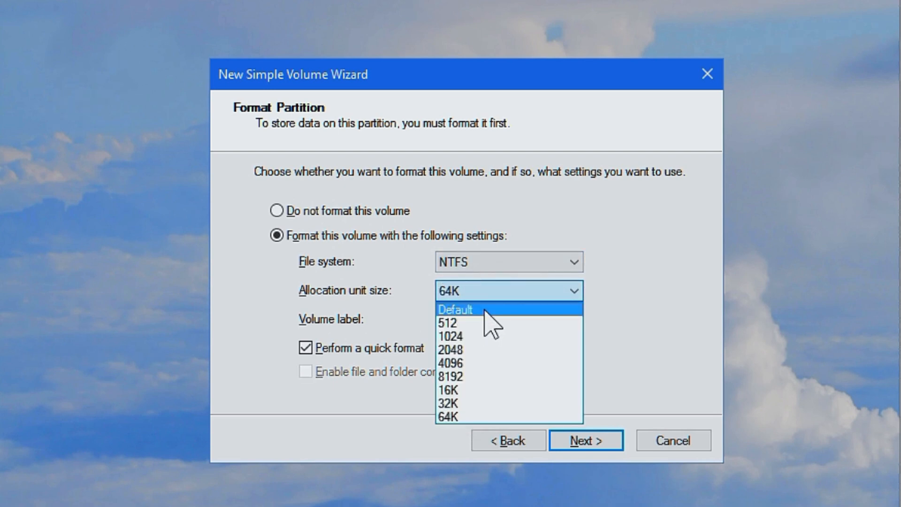
{"action": "left_click", "coordinate": [454, 310]}
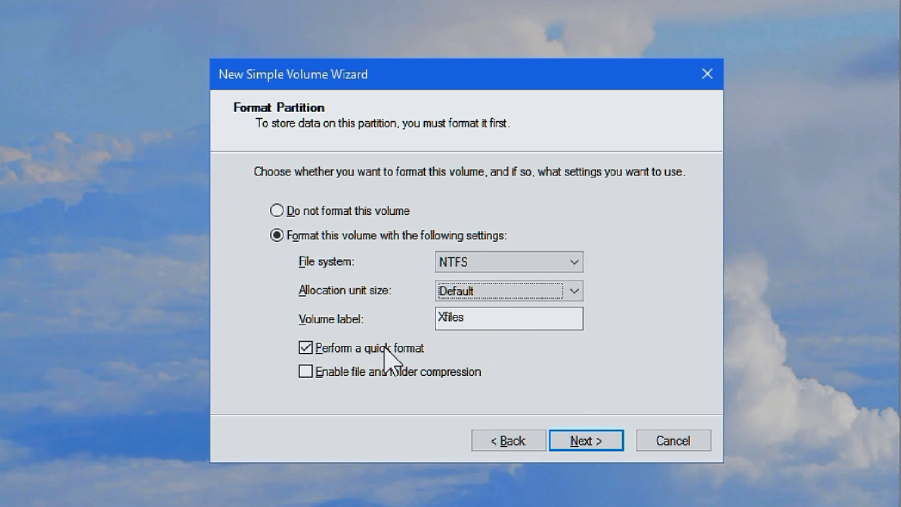
{"action": "left_click", "coordinate": [305, 348]}
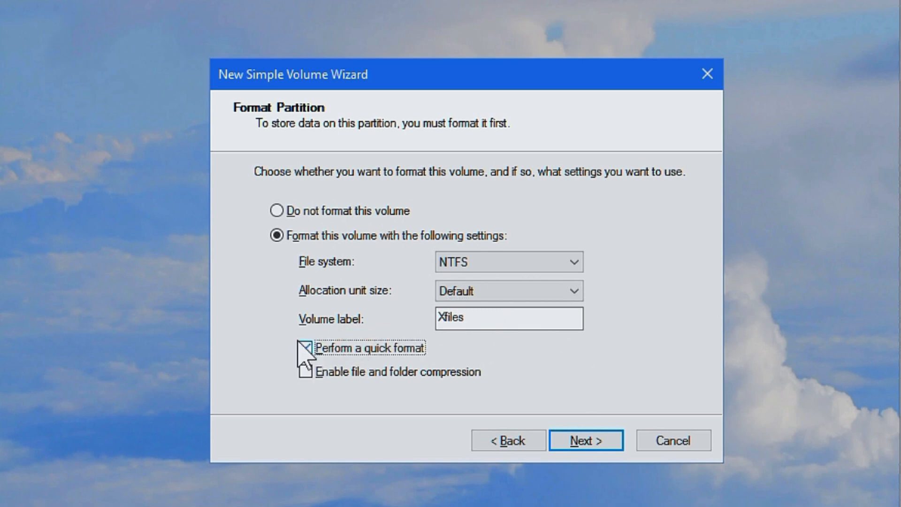
{"action": "left_click", "coordinate": [305, 348]}
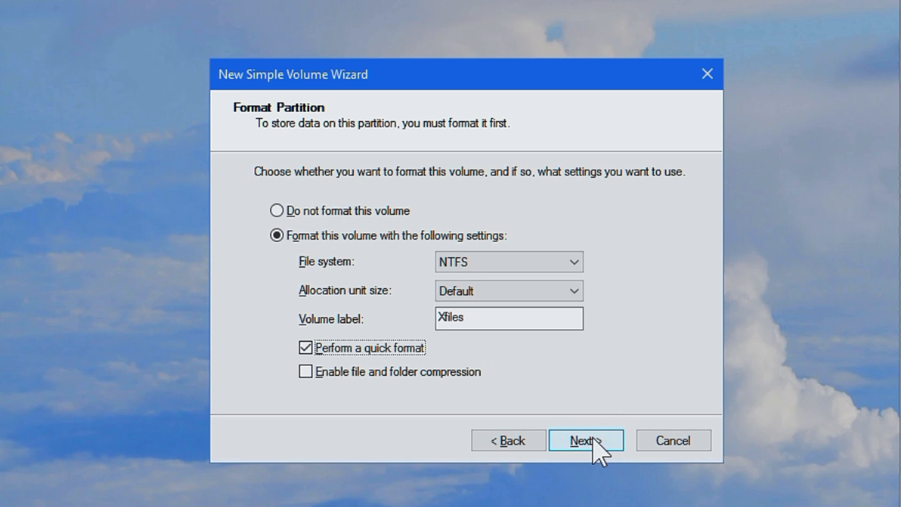
{"action": "left_click", "coordinate": [586, 440]}
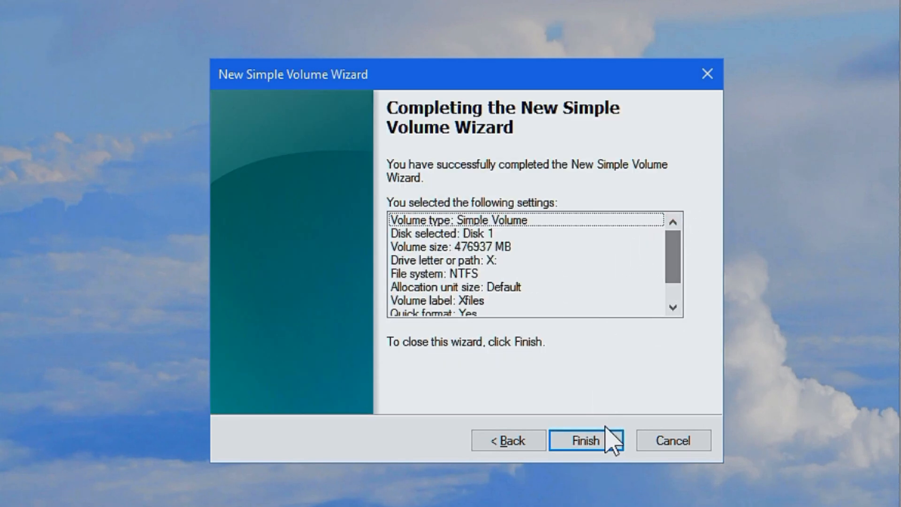
Step: Finish the wizard, then create and open 'You can now use it like normal!.odt' on X:
{"action": "left_click", "coordinate": [586, 441]}
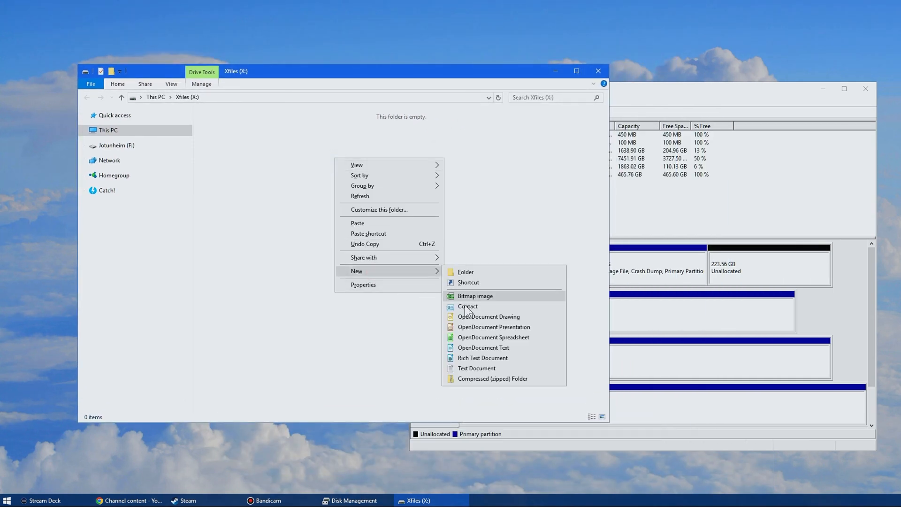
{"action": "left_click", "coordinate": [483, 347]}
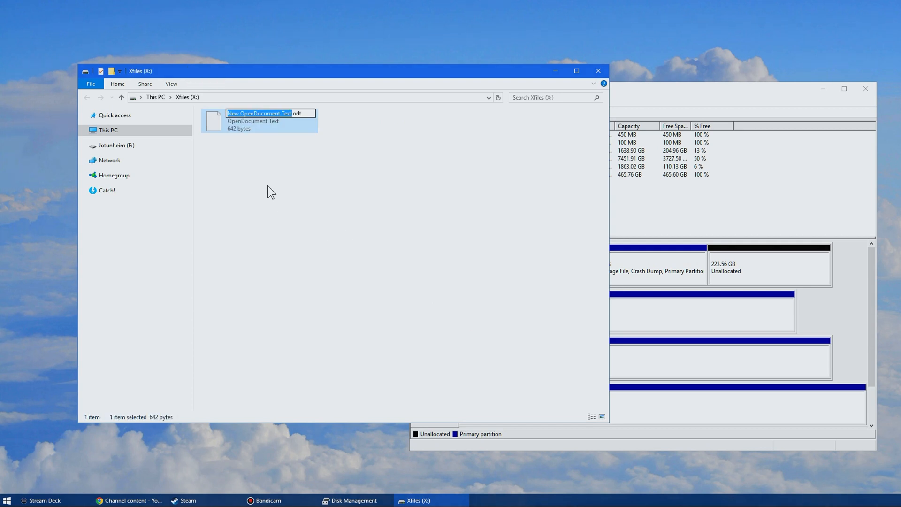
{"action": "type", "text": "You can how use .odt"}
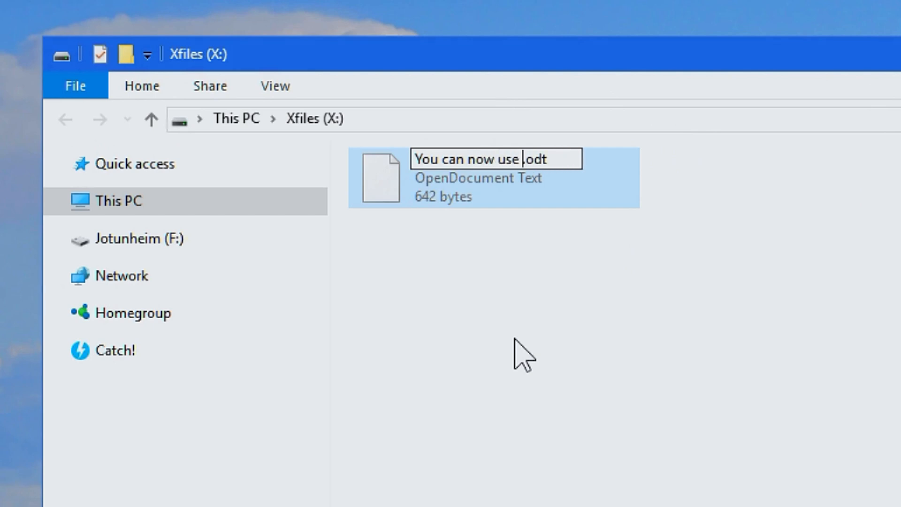
{"action": "type", "text": "it like t"}
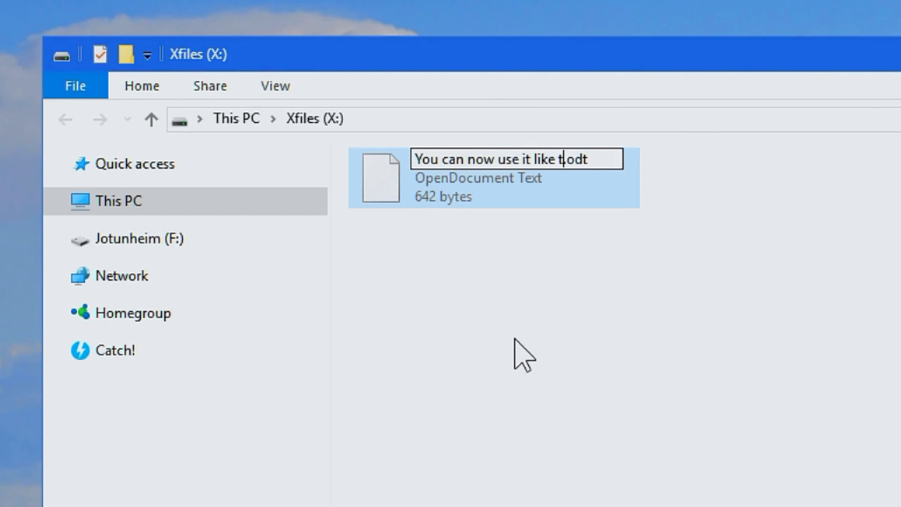
{"action": "type", "text": "normal!"}
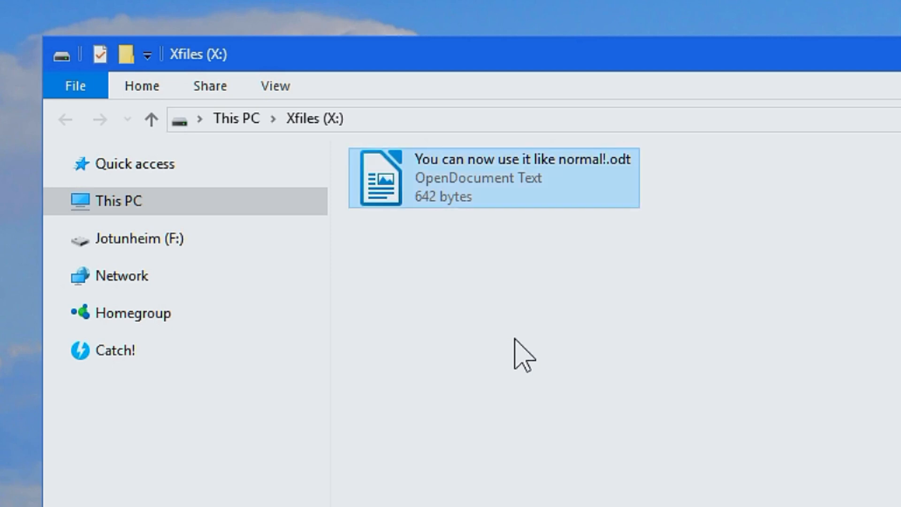
{"action": "double_click", "coordinate": [494, 177]}
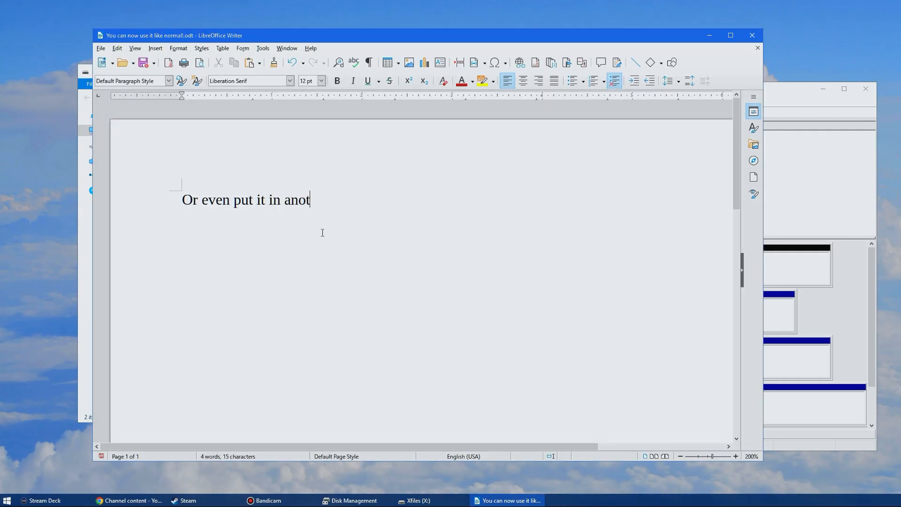